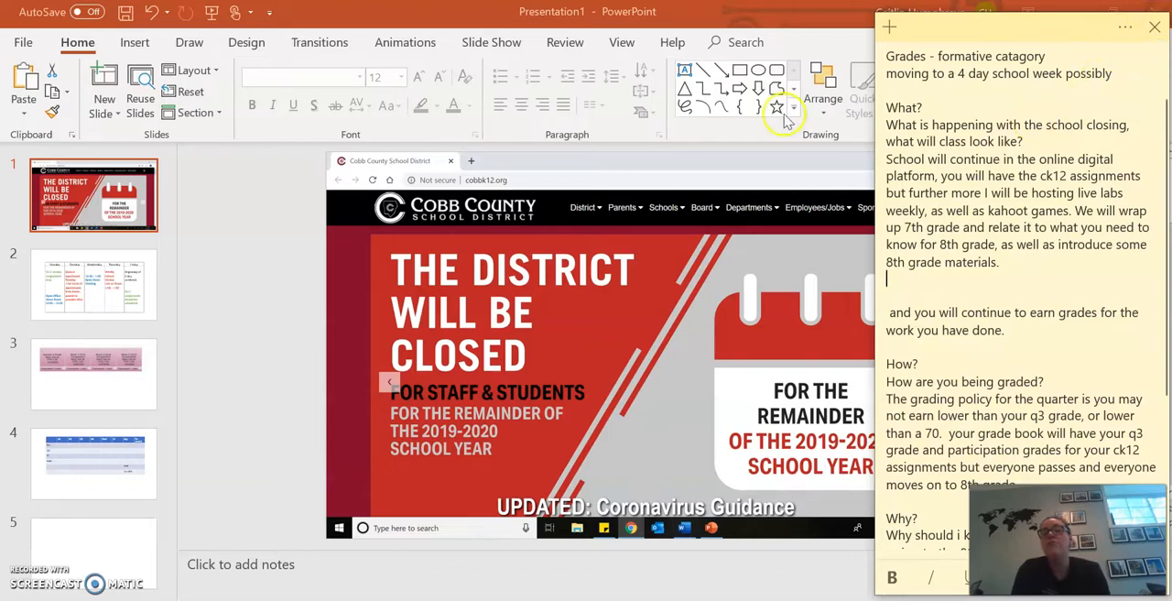
Close the talking-point Sticky Notes so the district-closure slide is fully visible
click(1155, 26)
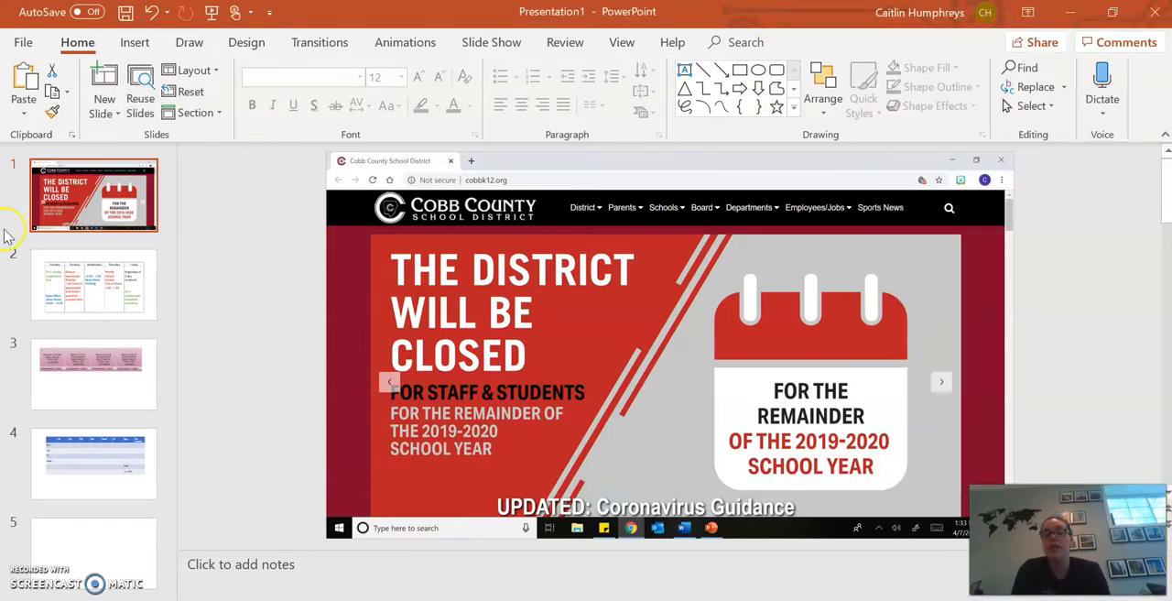
click(93, 284)
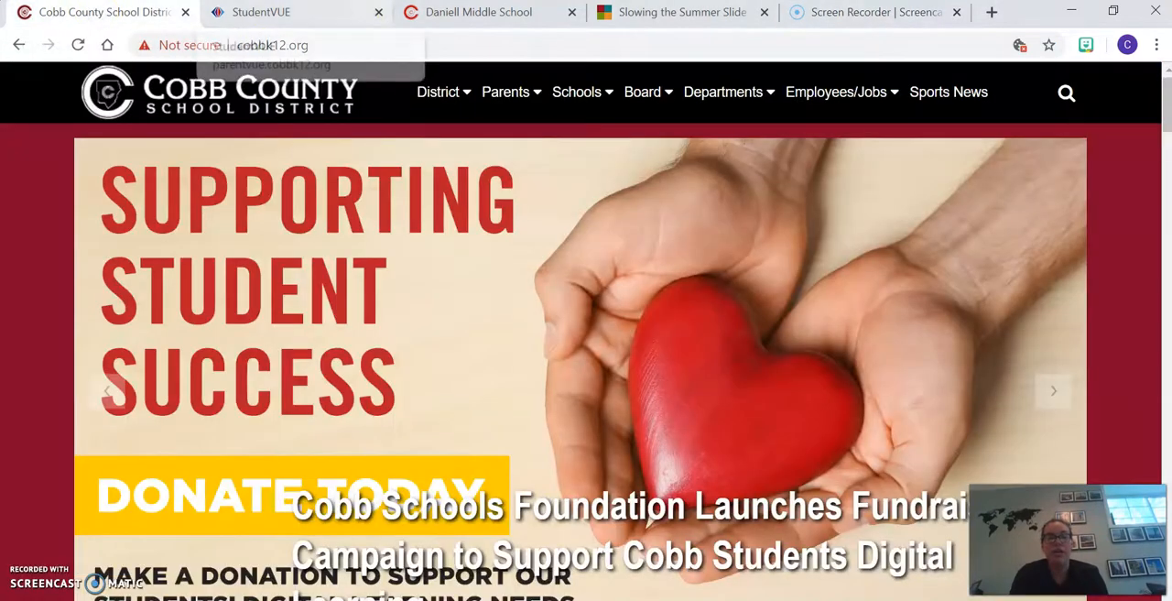
Switch to the Daniell Middle School tab and open the Daniell Zoom Schedule document
click(476, 12)
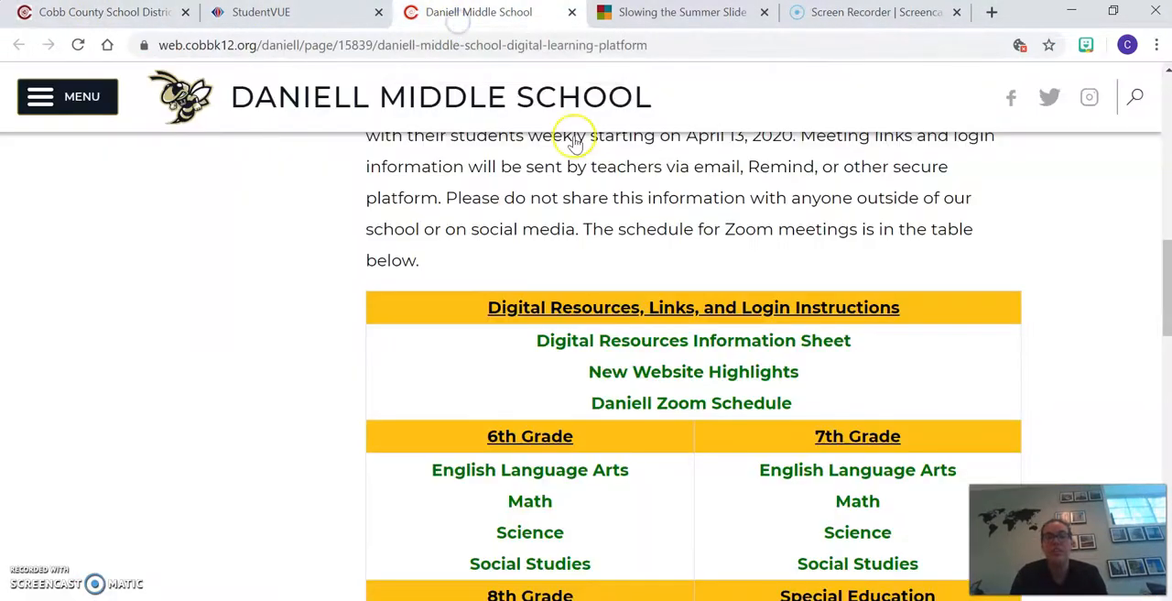
click(690, 403)
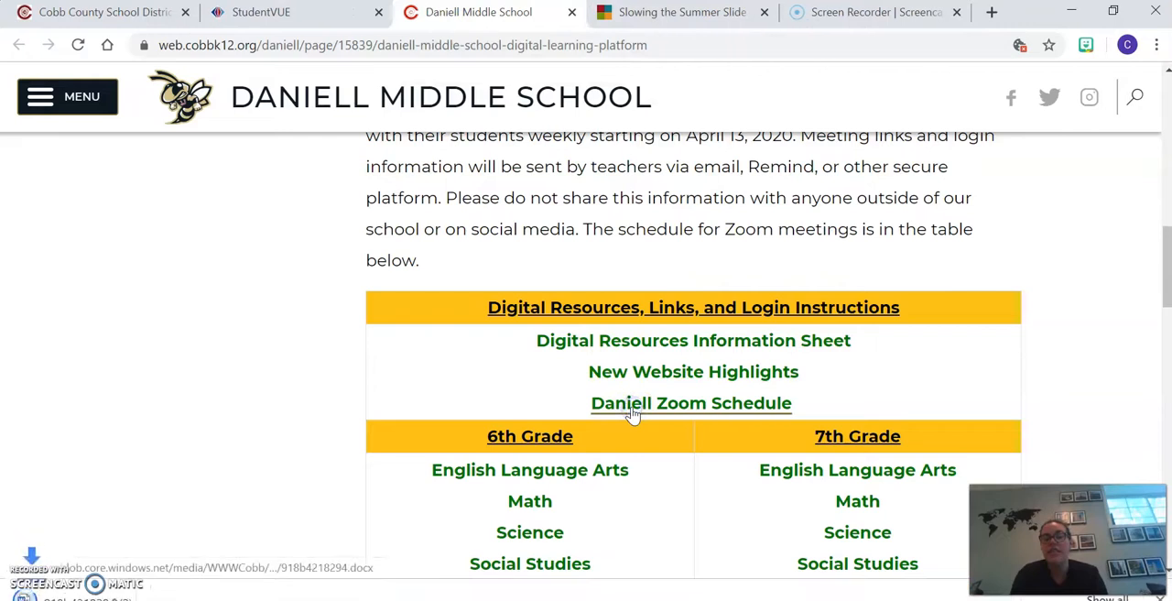
click(692, 403)
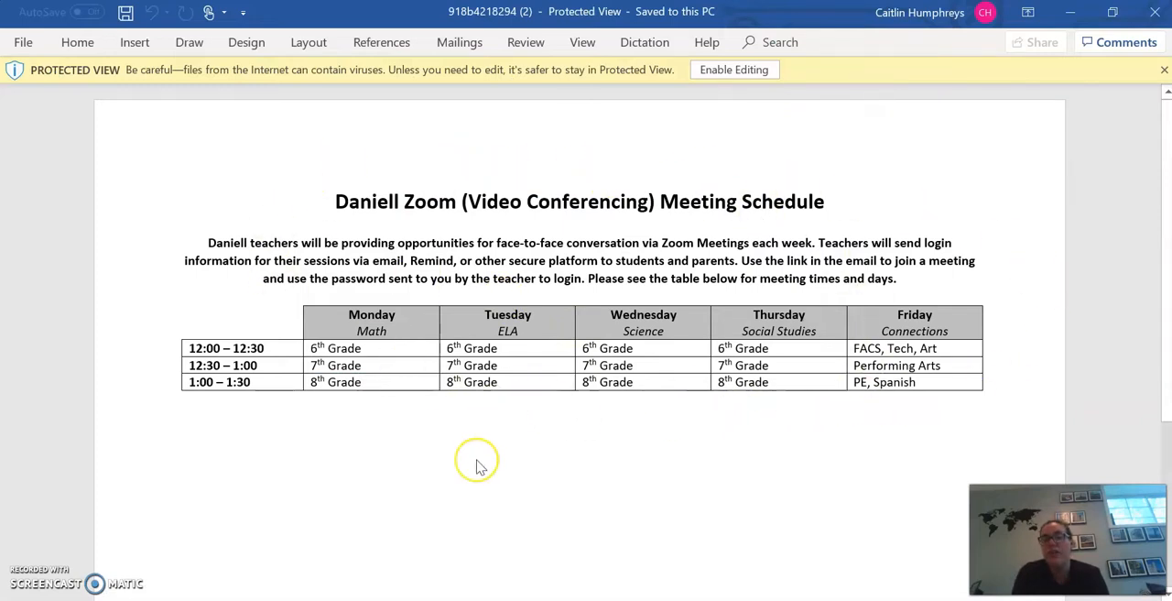
mouse_move(432, 373)
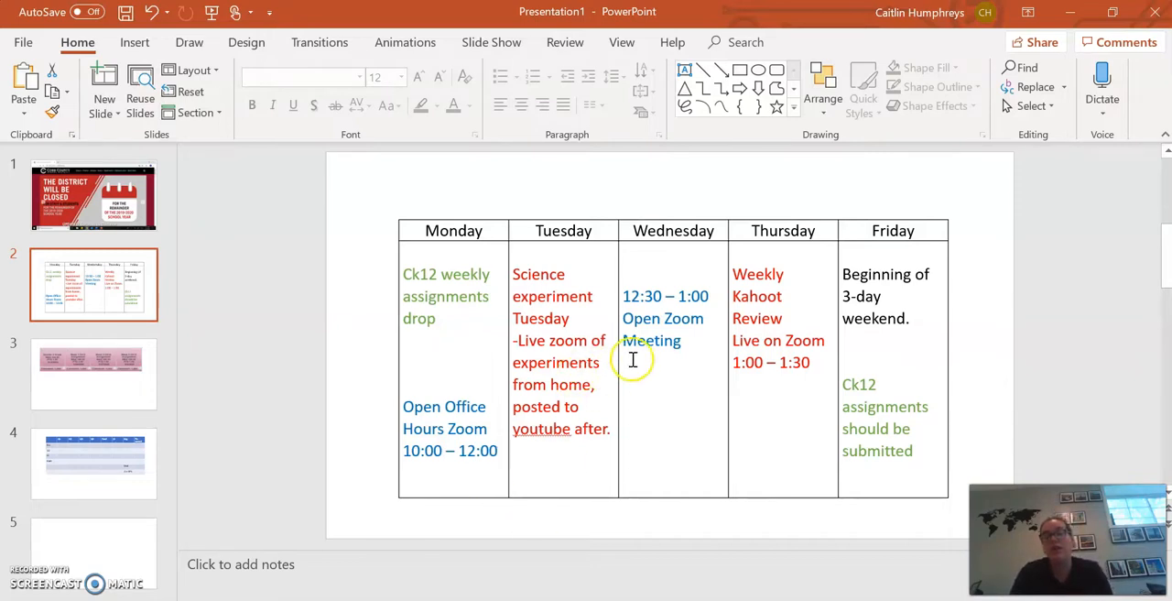
mouse_move(831, 306)
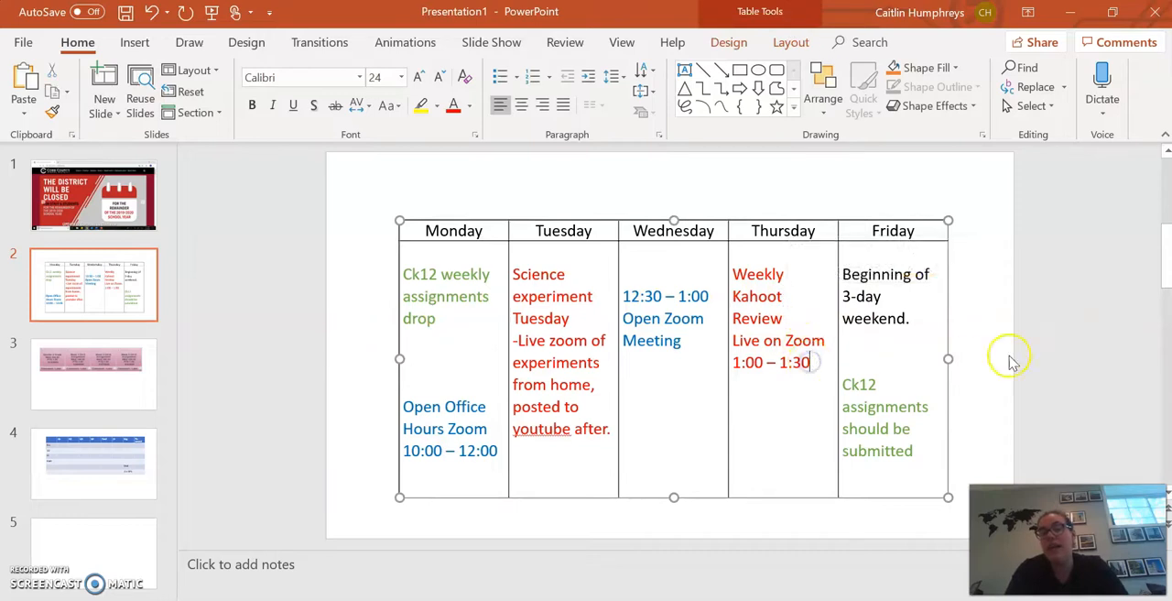
mouse_move(1013, 357)
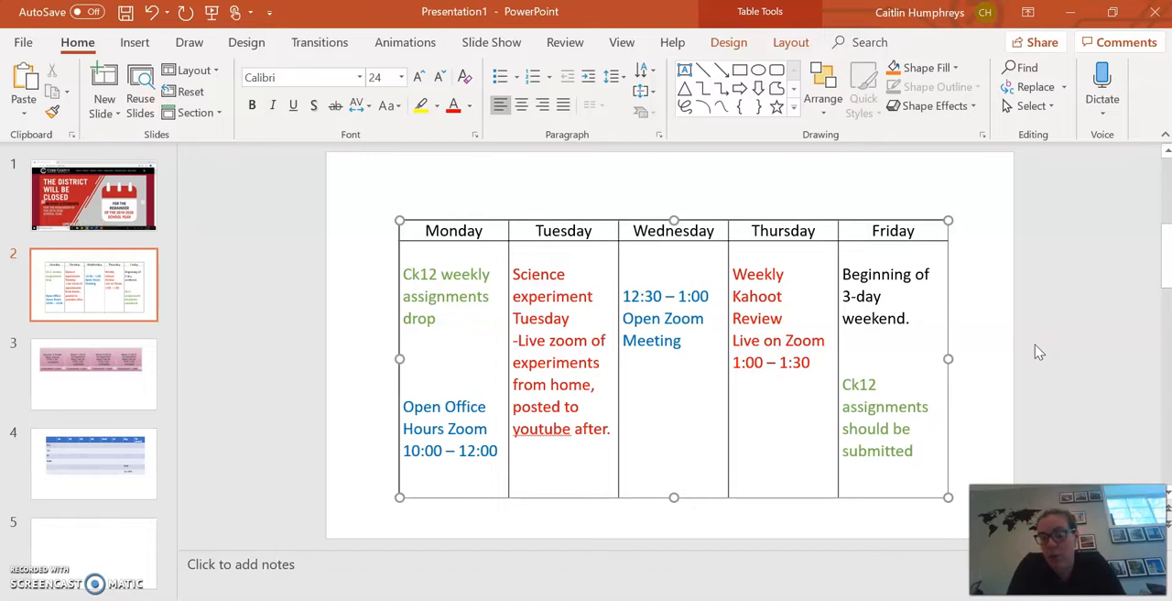
click(809, 362)
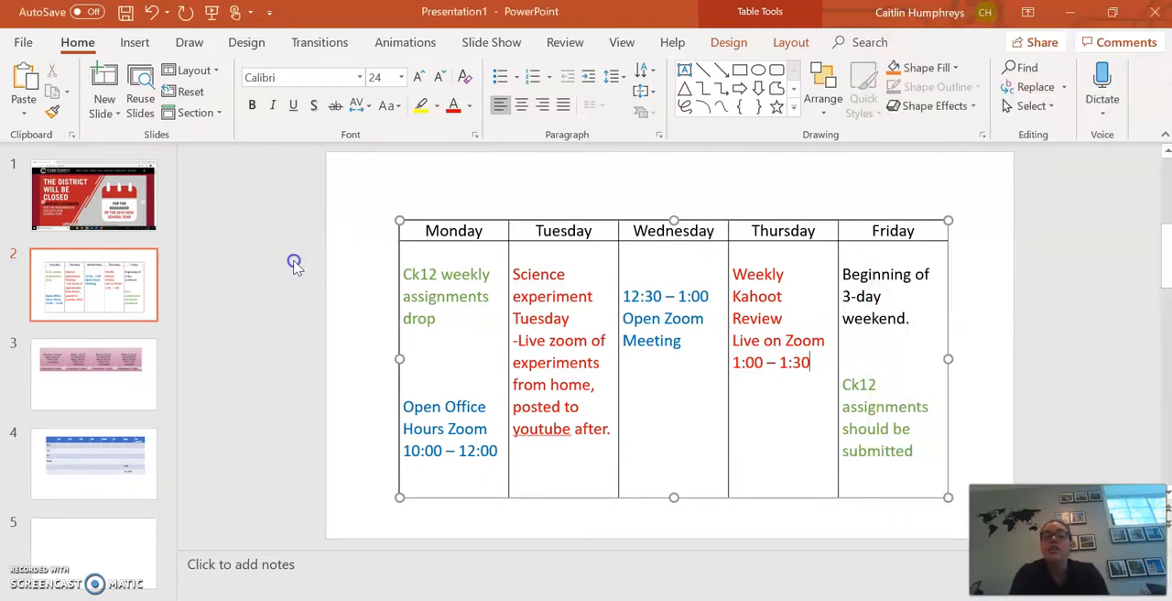
mouse_move(296, 267)
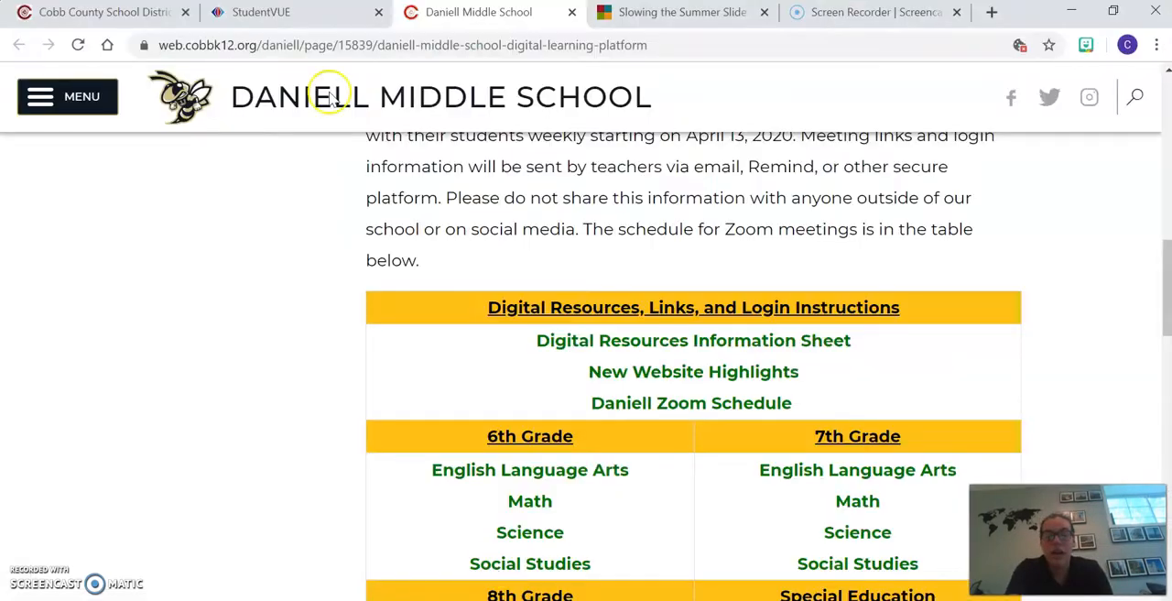
Return to the Cobb County School District tab, show its District links, and search 'map'
click(100, 12)
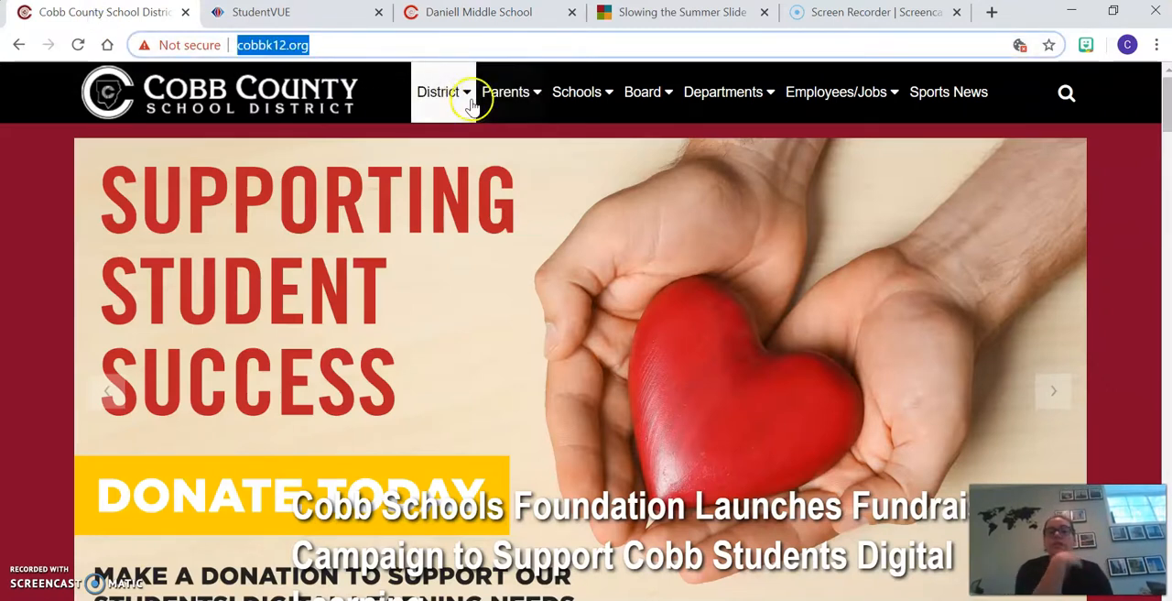
click(437, 91)
text(curriculm )
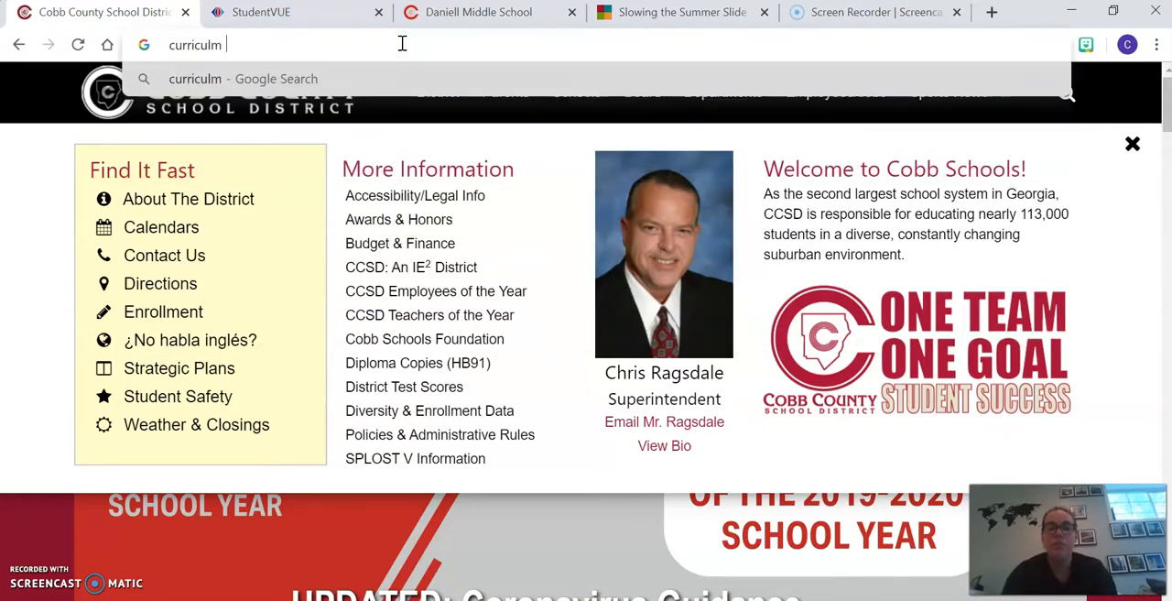
text(map)
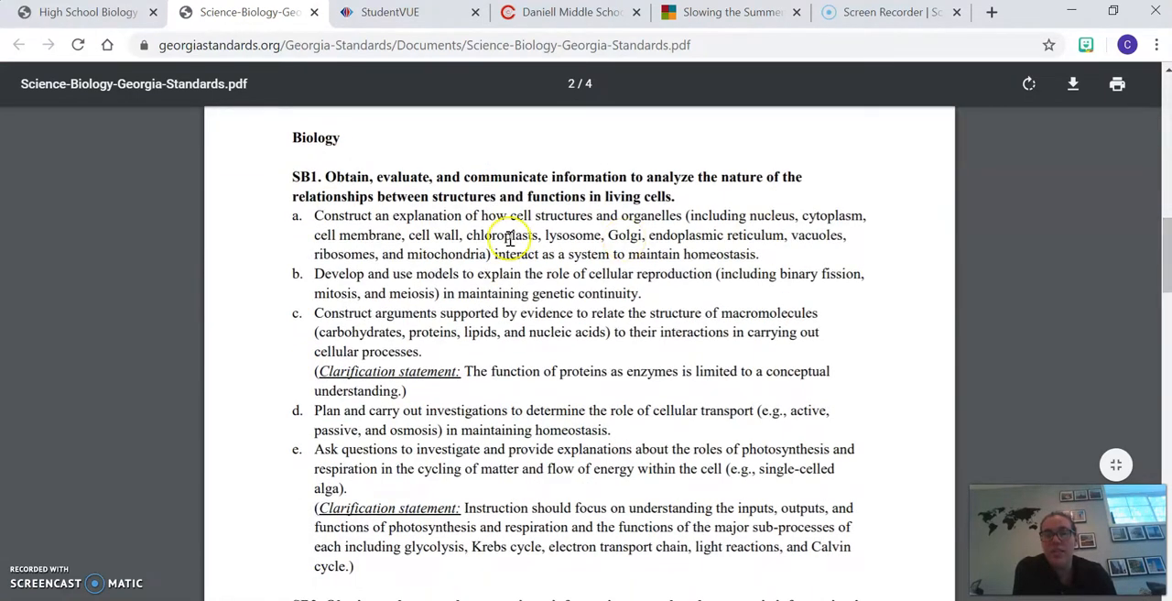
mouse_move(644, 188)
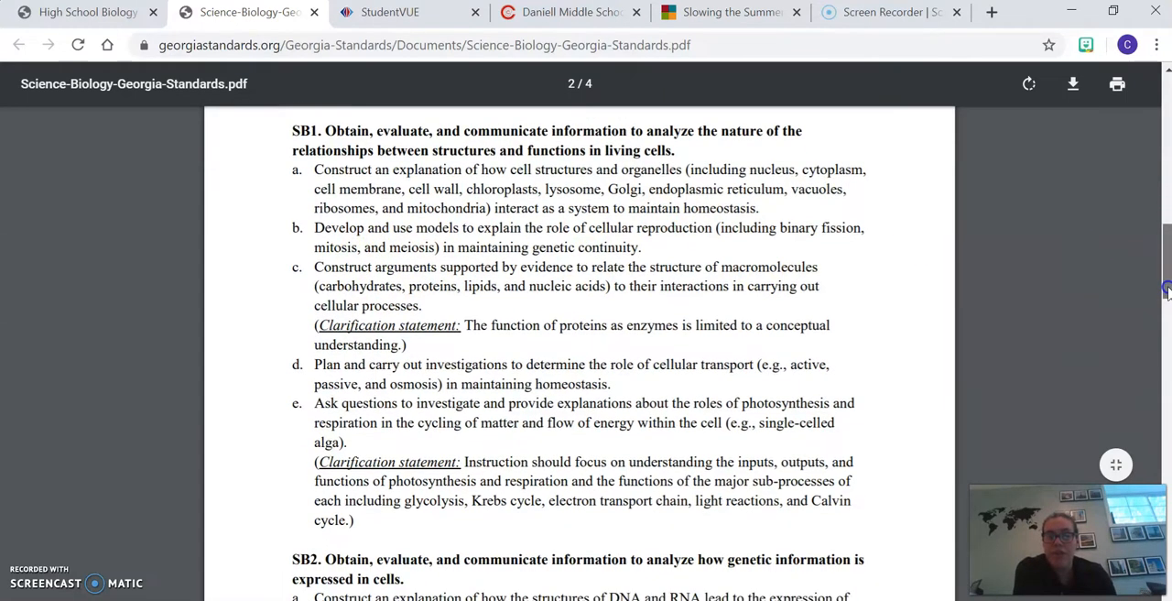
Scroll through the Georgia Science Biology standards PDF, then return to the High School Biology page
scroll(down, 3)
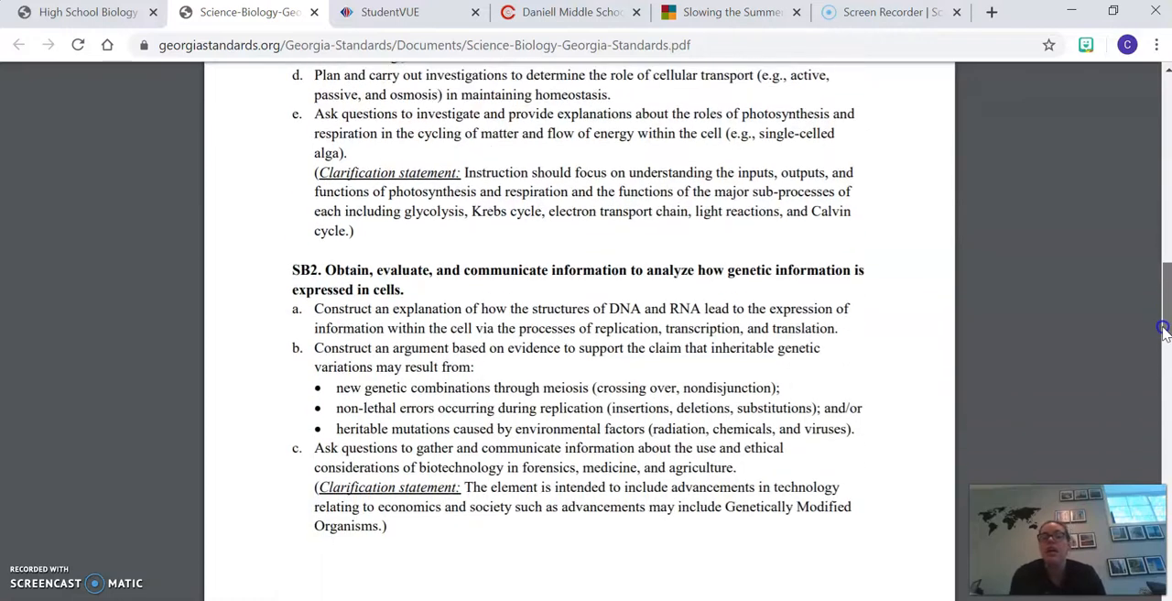
scroll(down, 3)
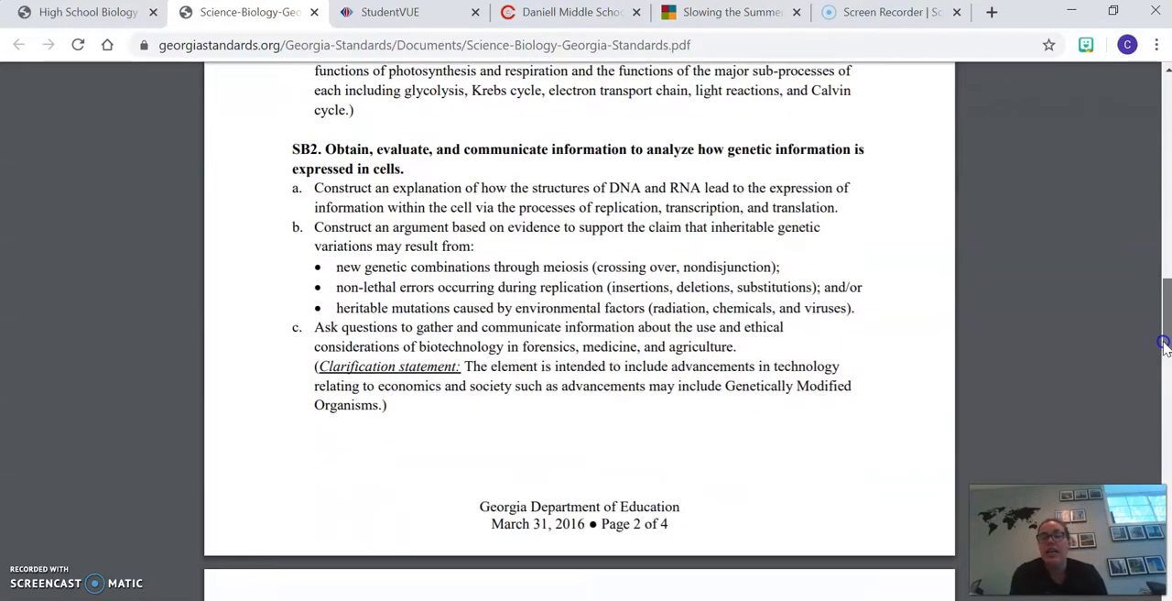
scroll(down, 3)
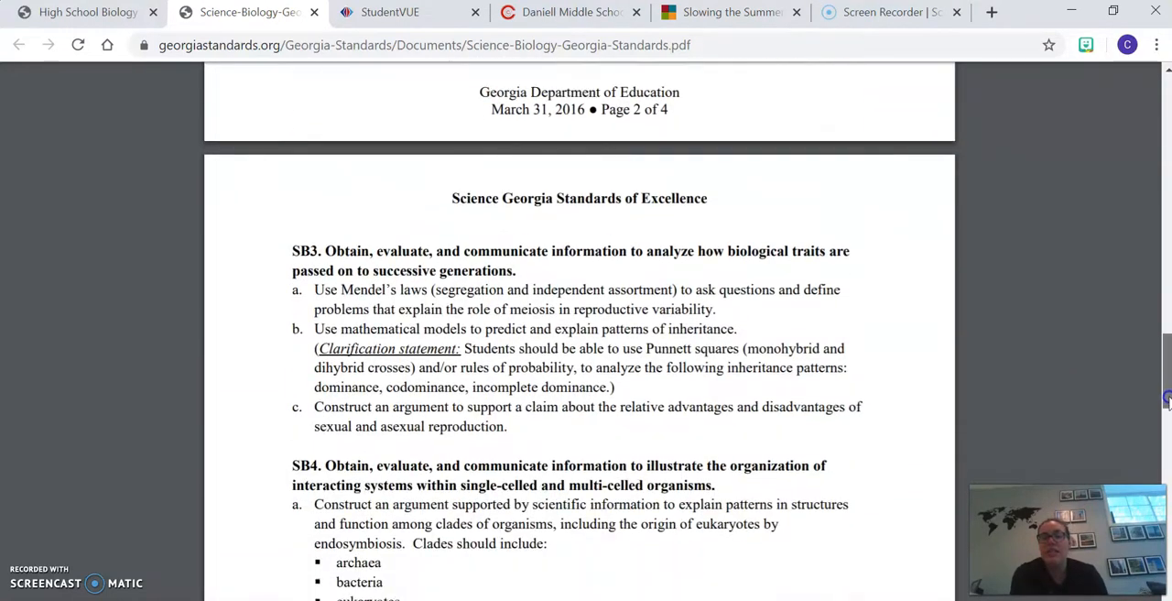
scroll(down, 3)
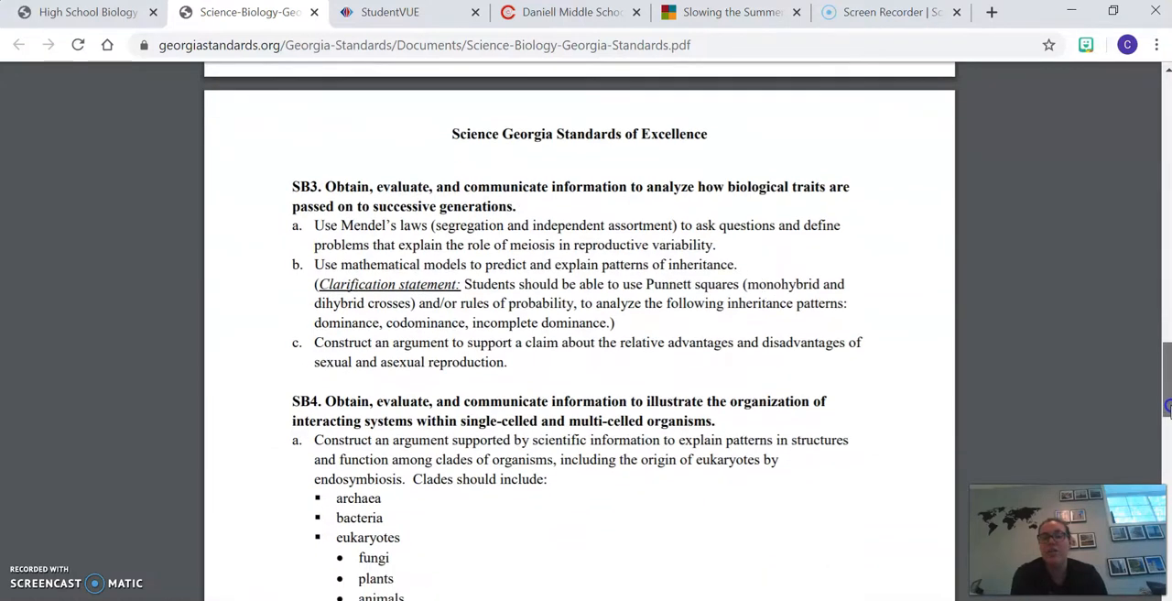
scroll(down, 3)
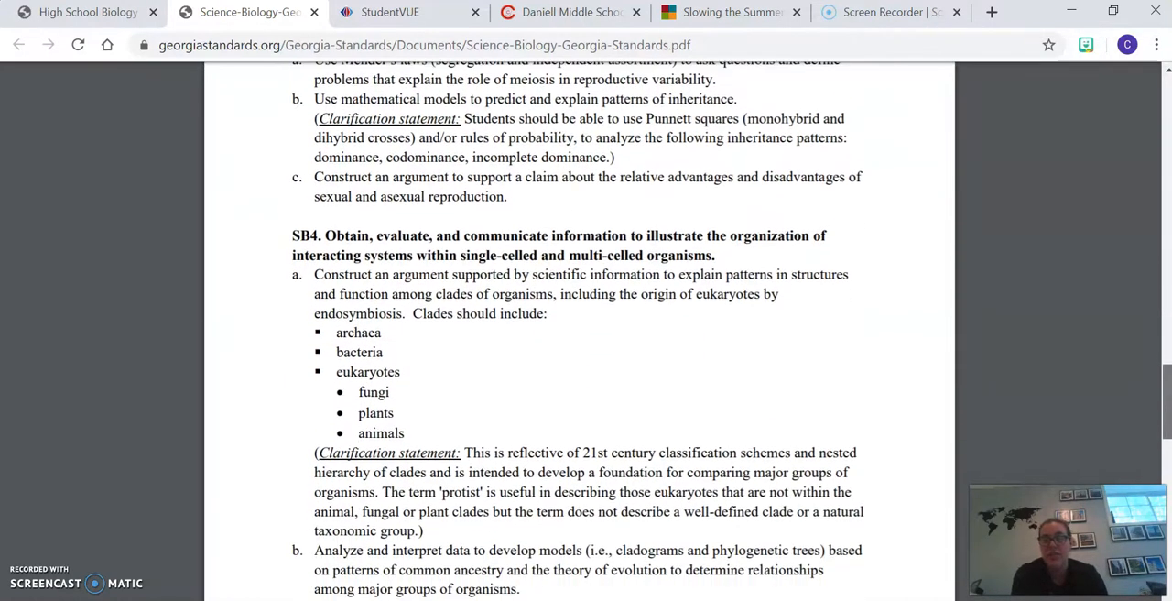
scroll(down, 3)
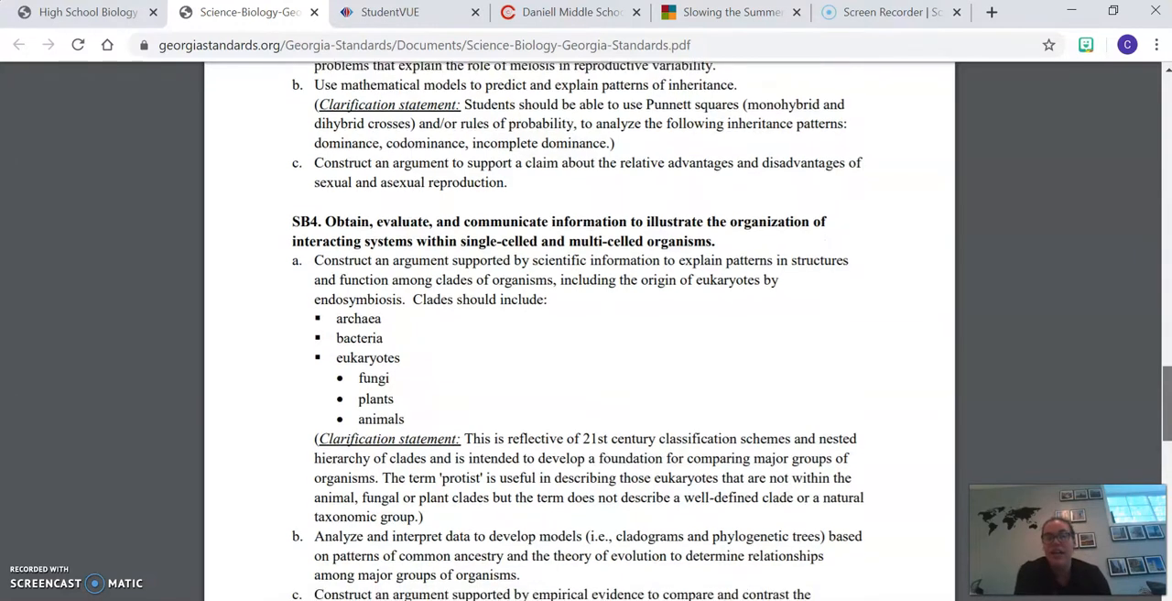
scroll(down, 3)
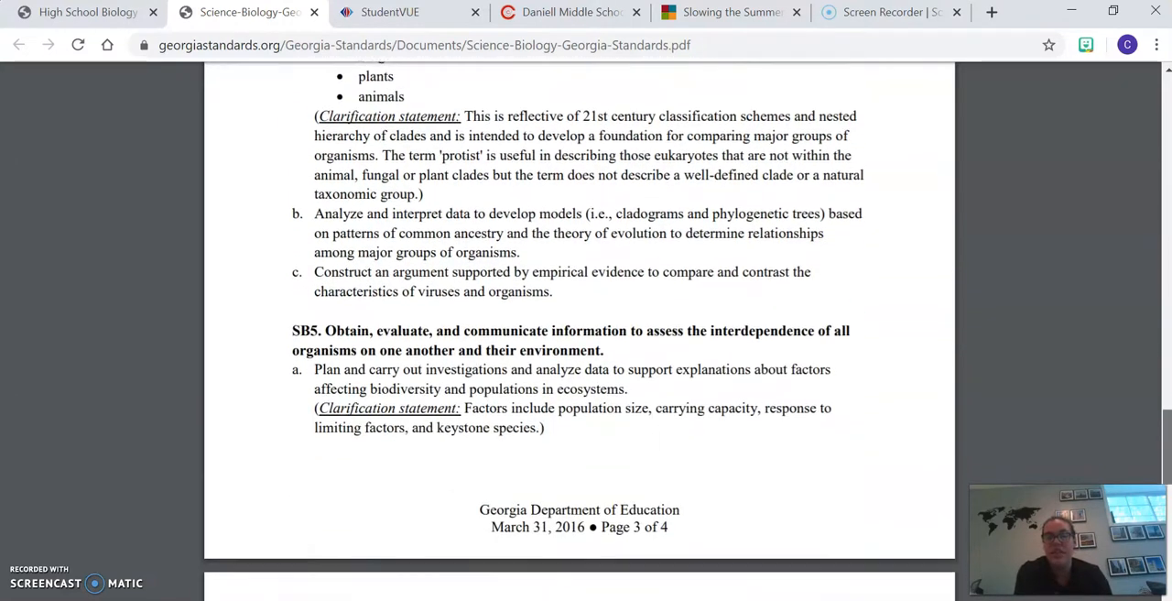
scroll(down, 3)
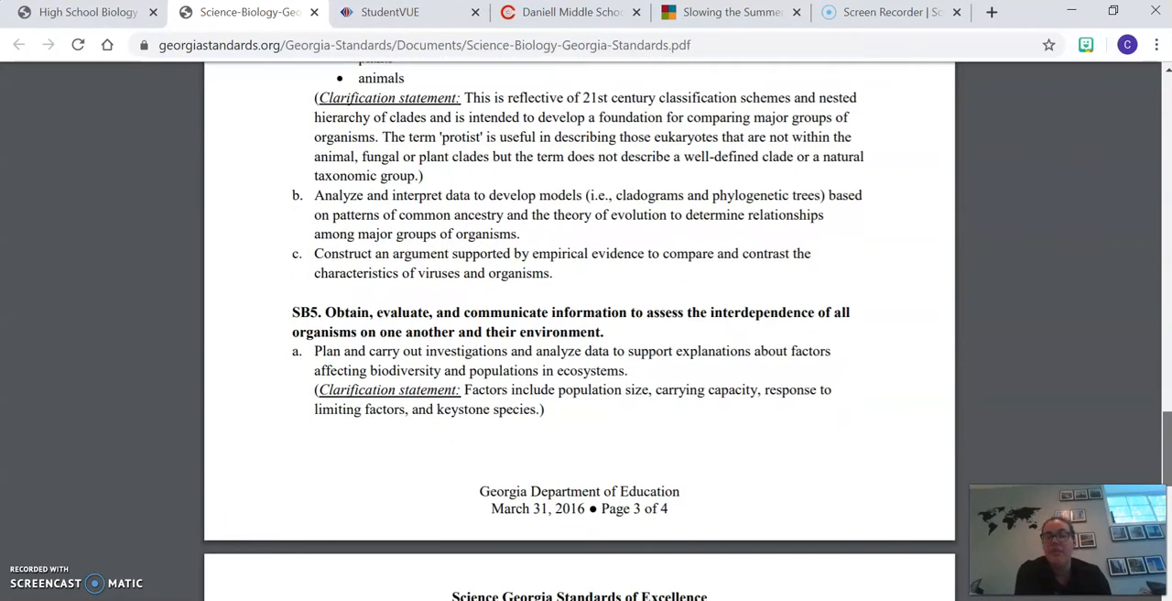
scroll(down, 3)
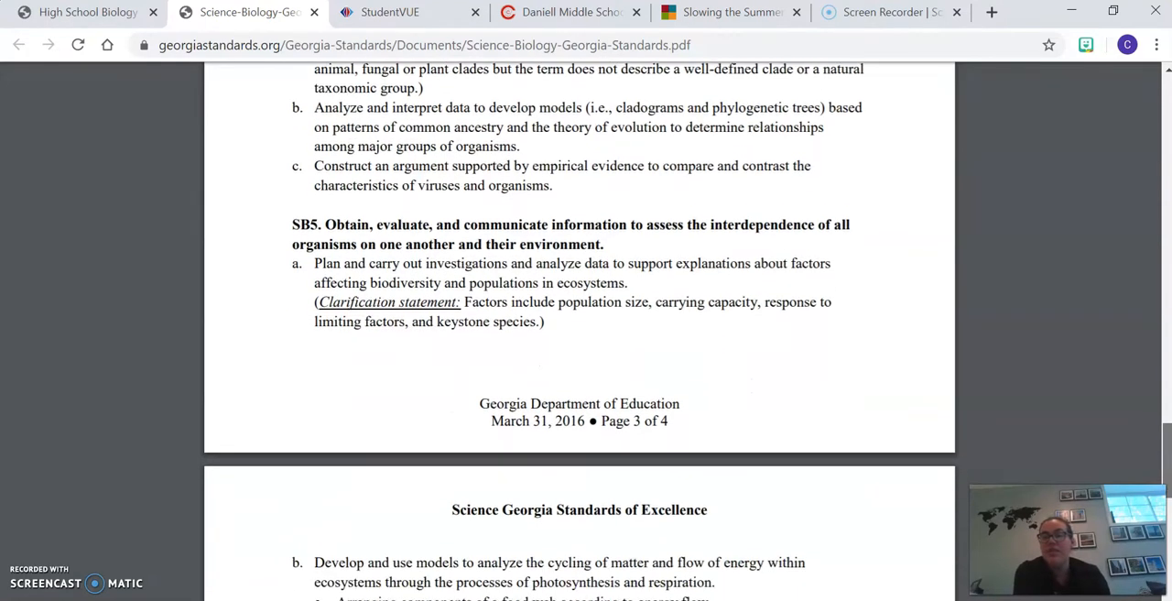
scroll(down, 3)
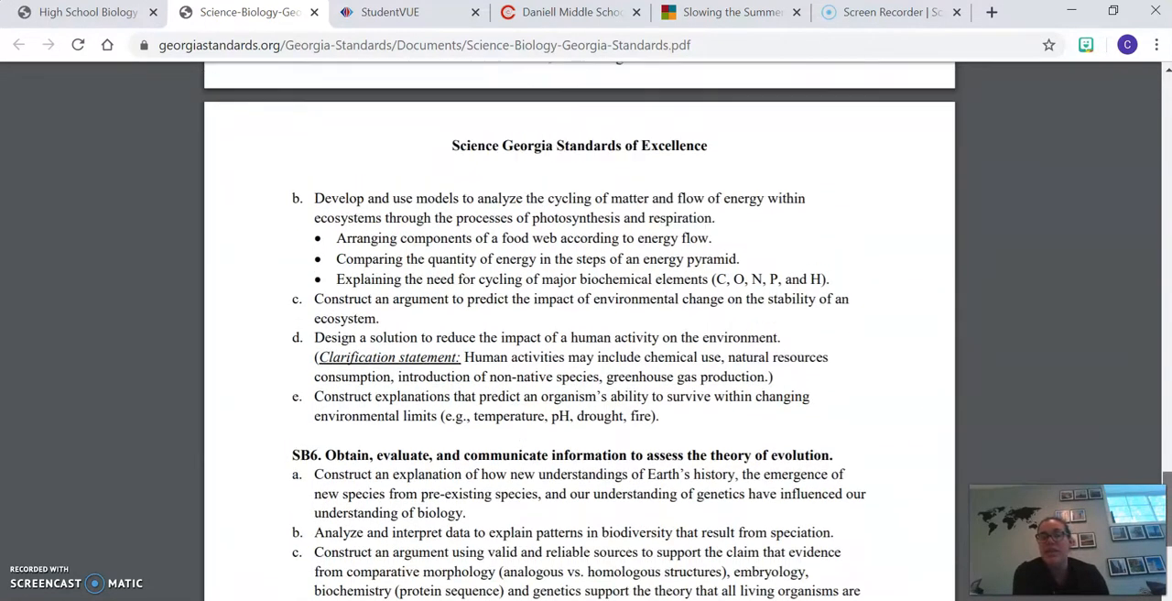
scroll(down, 3)
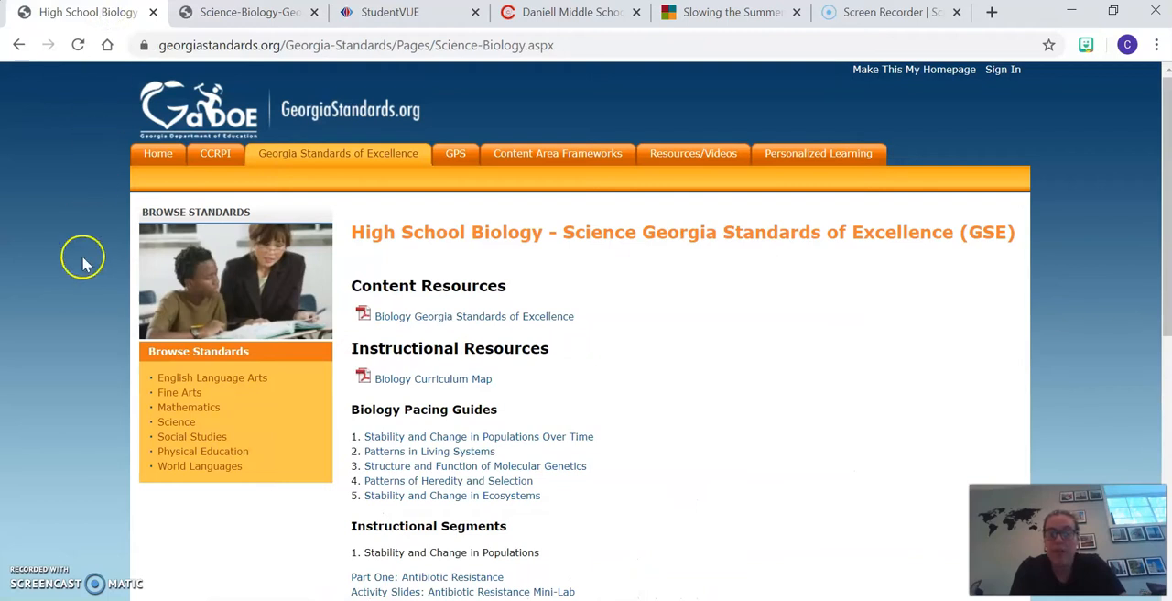
click(176, 421)
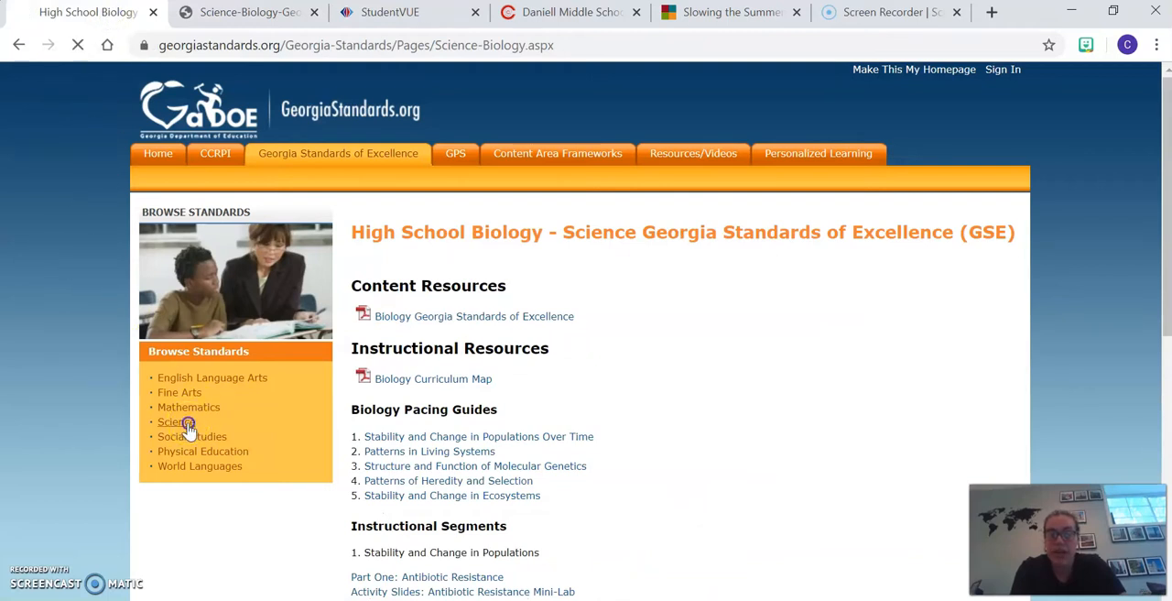
Choose Science under Browse Standards, scroll to the 6-8 list, and open Grade 8
click(173, 422)
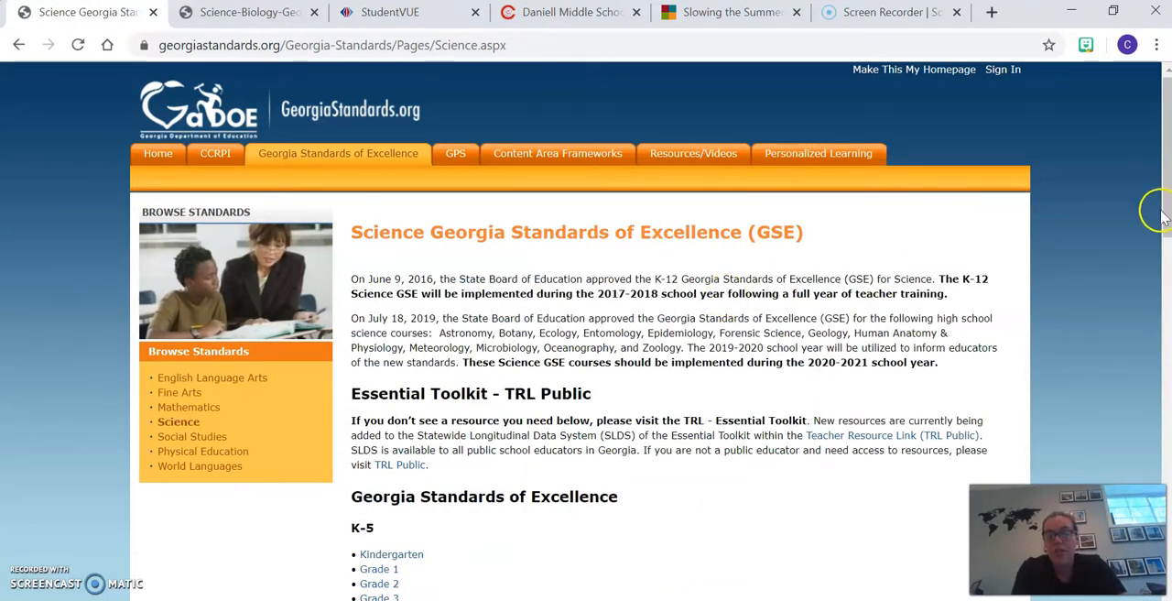
scroll(down, 3)
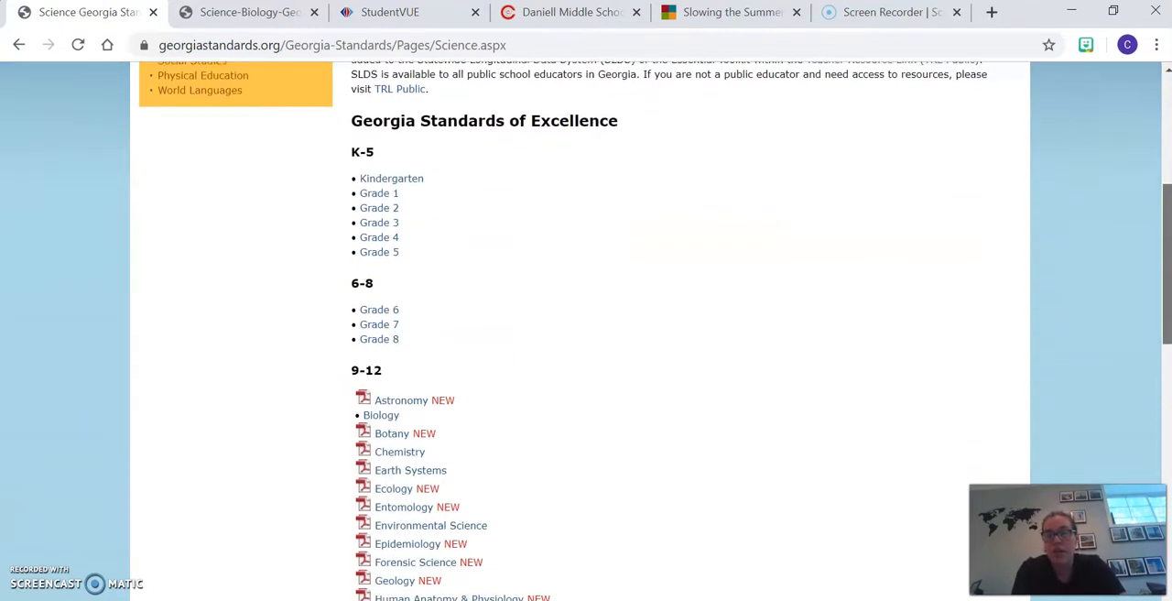
scroll(down, 3)
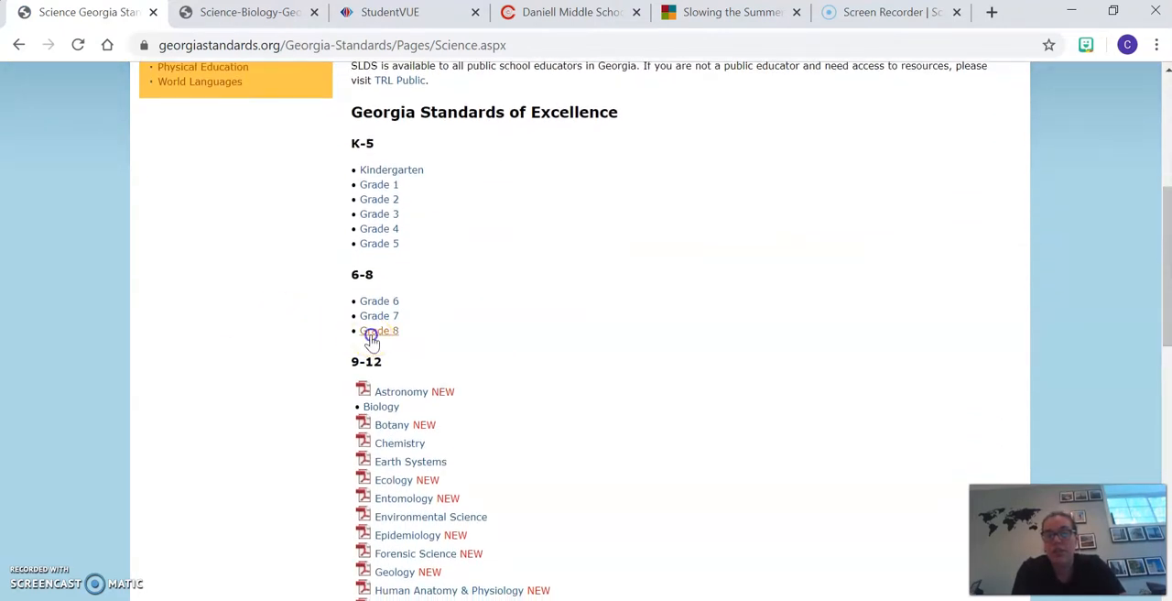
click(380, 331)
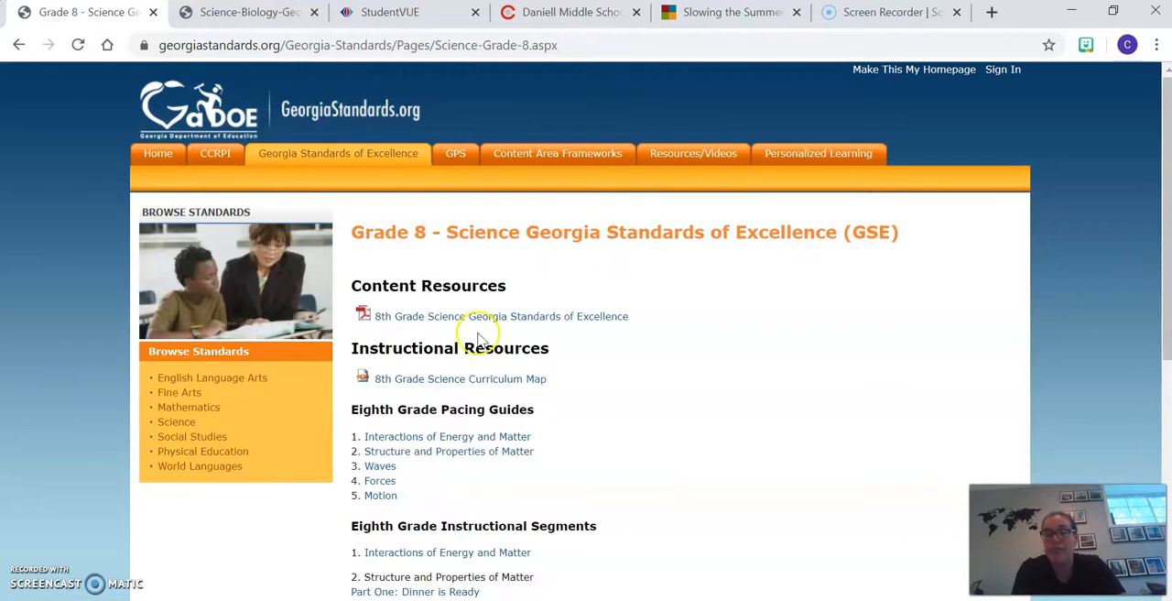
click(501, 316)
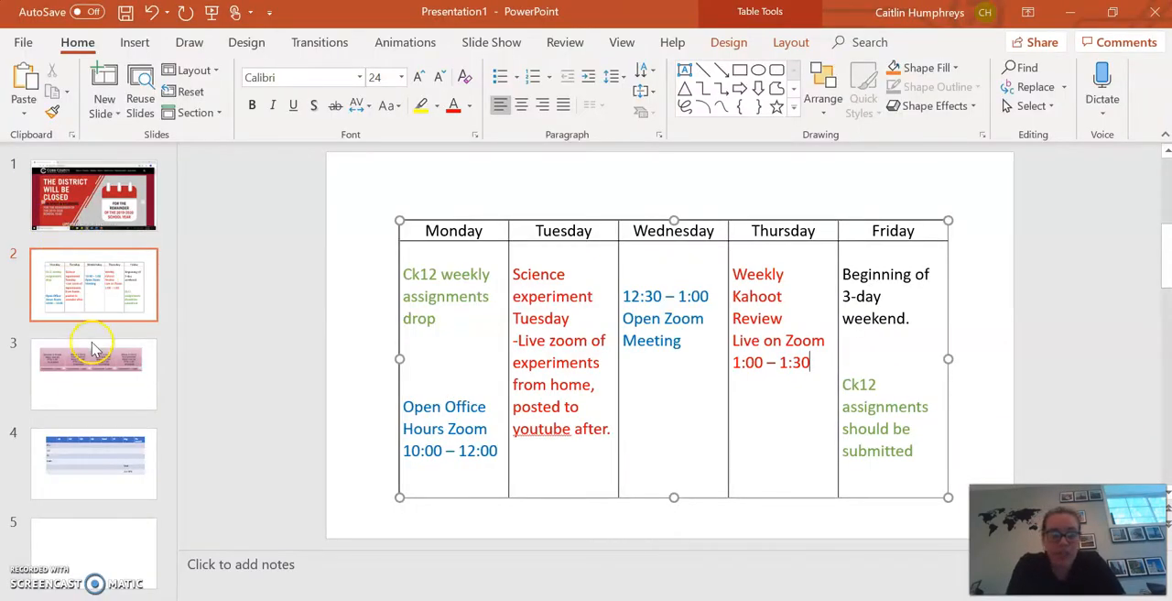
click(94, 373)
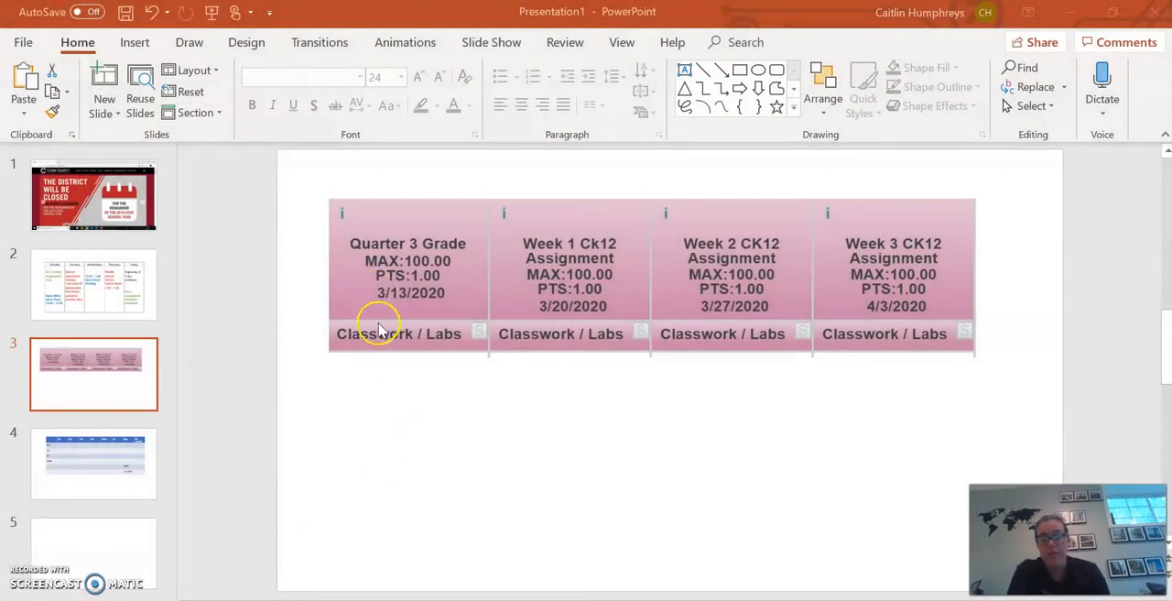
mouse_move(1028, 346)
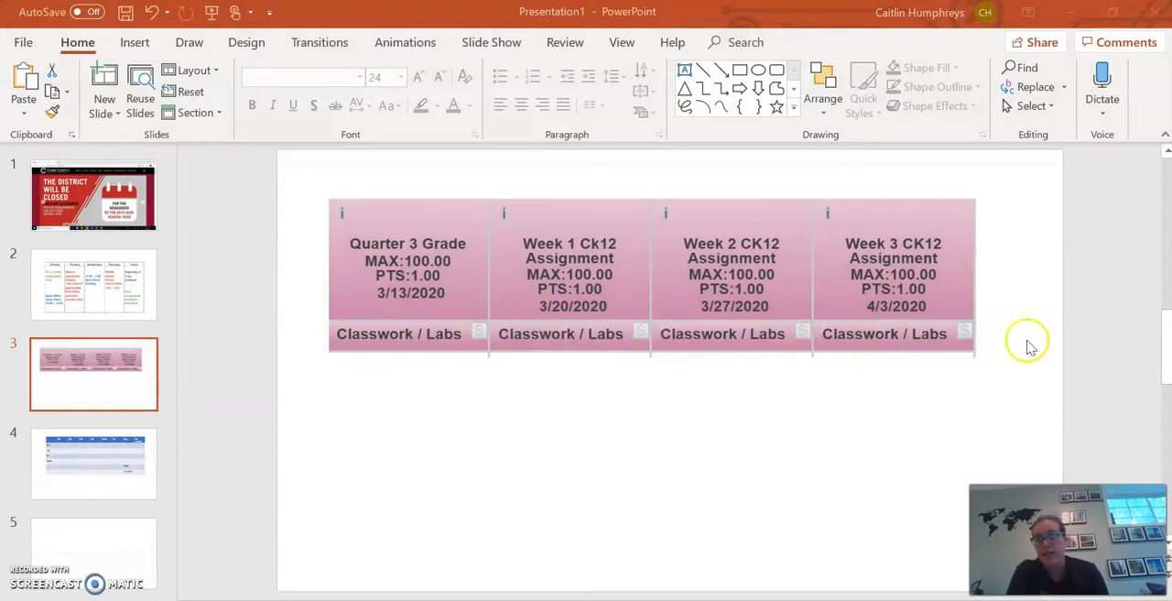
mouse_move(733, 424)
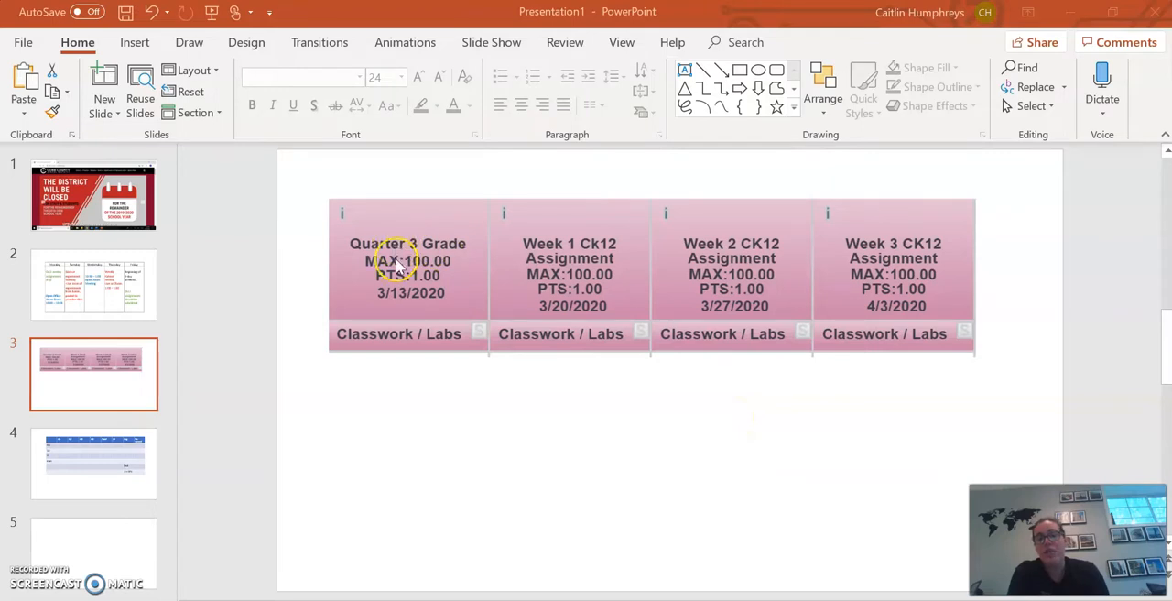
mouse_move(406, 357)
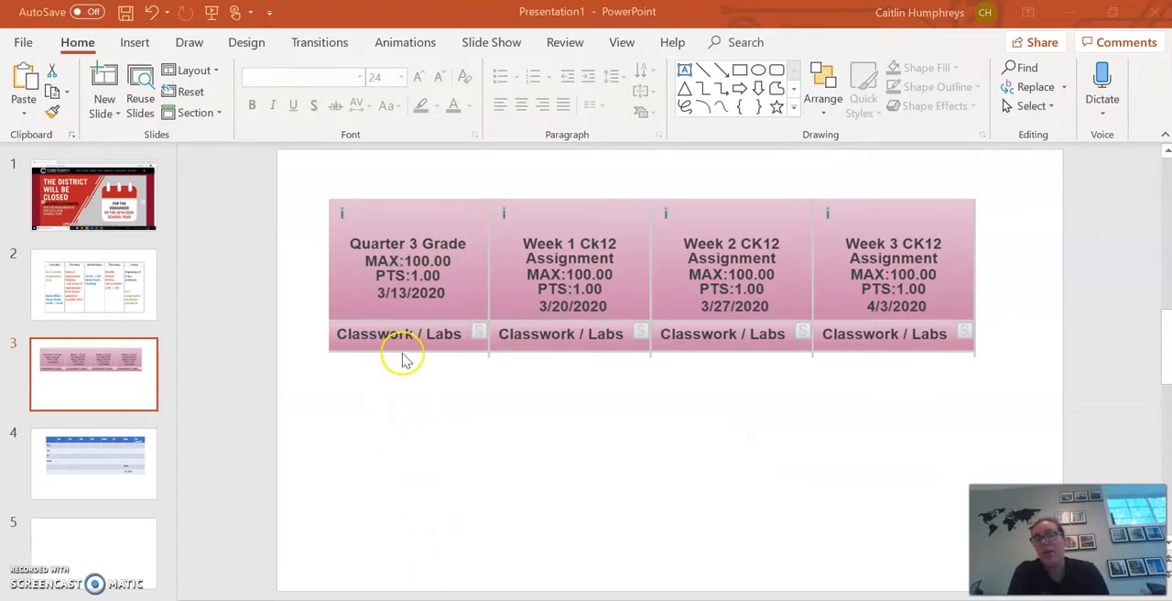
mouse_move(469, 524)
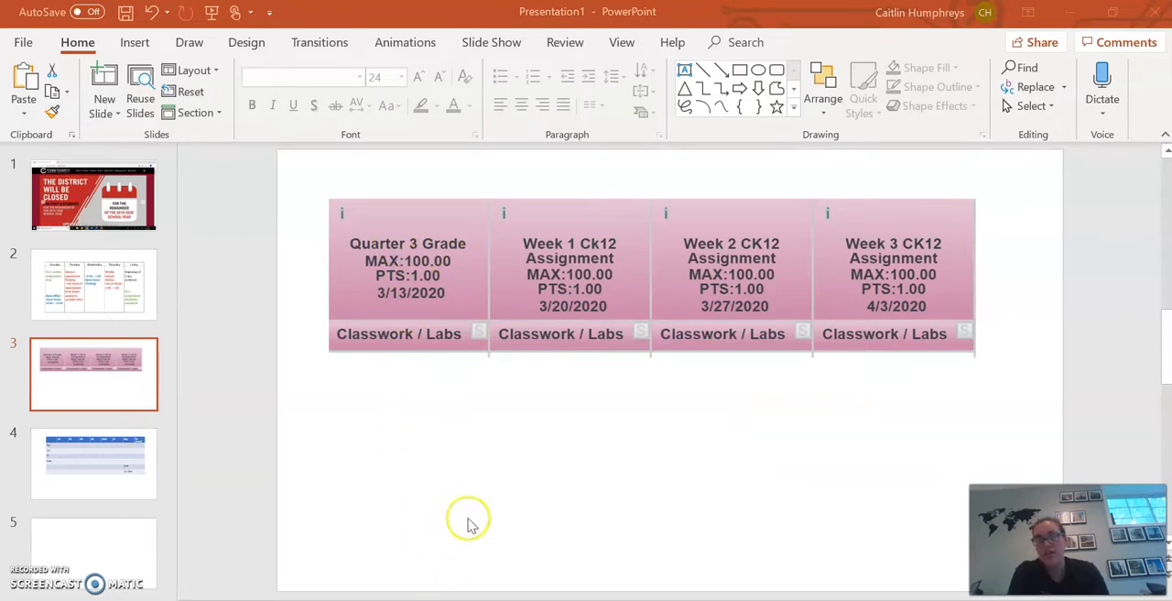
mouse_move(568, 289)
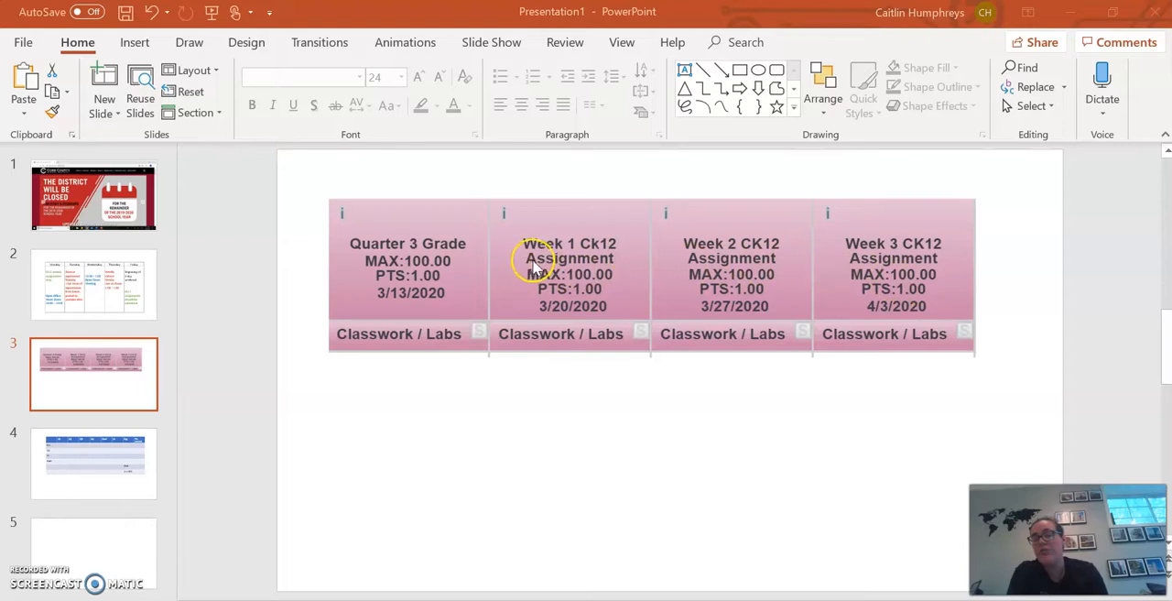
mouse_move(910, 406)
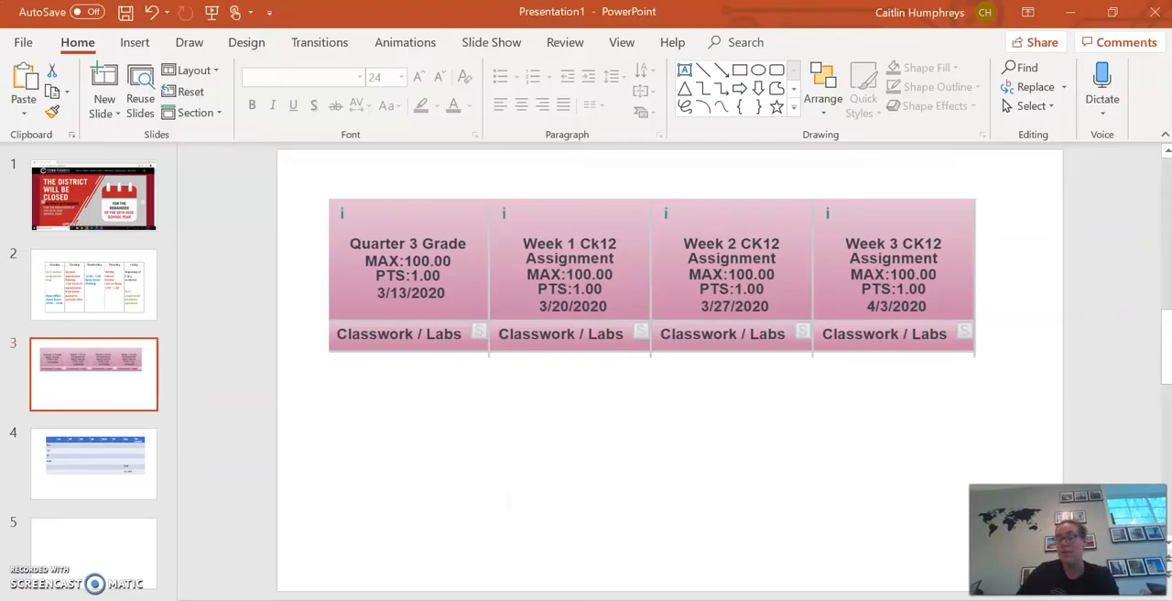
Finish slide 3's grade cards and open a new Chrome tab
click(94, 284)
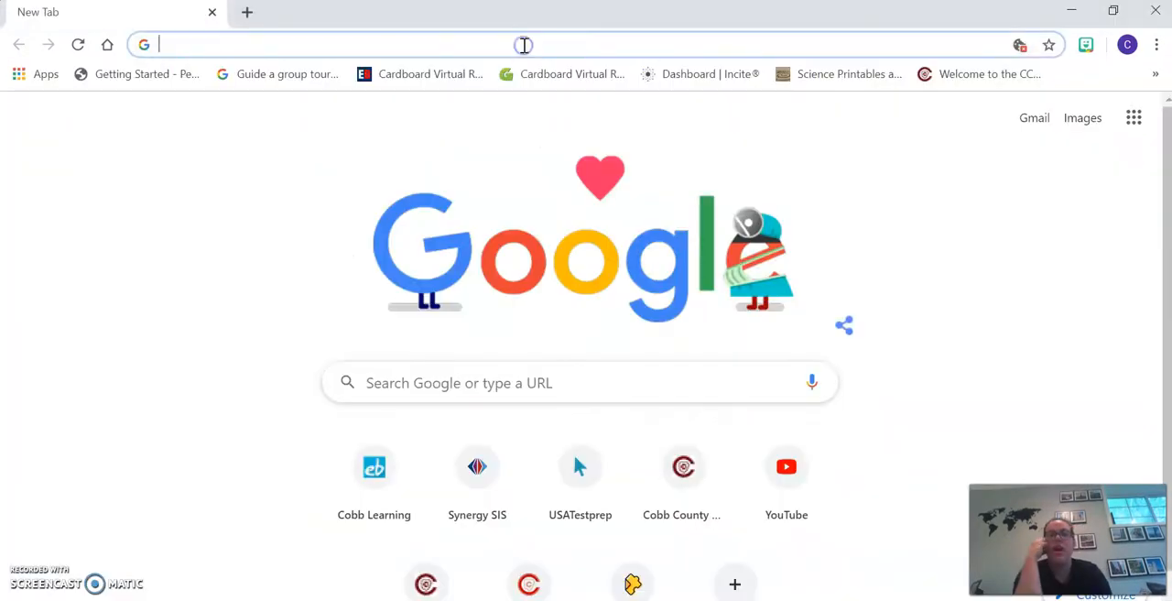
Search 'covid 19 schedule for at home' and open the Oil City News home-activities article
text(covid 19)
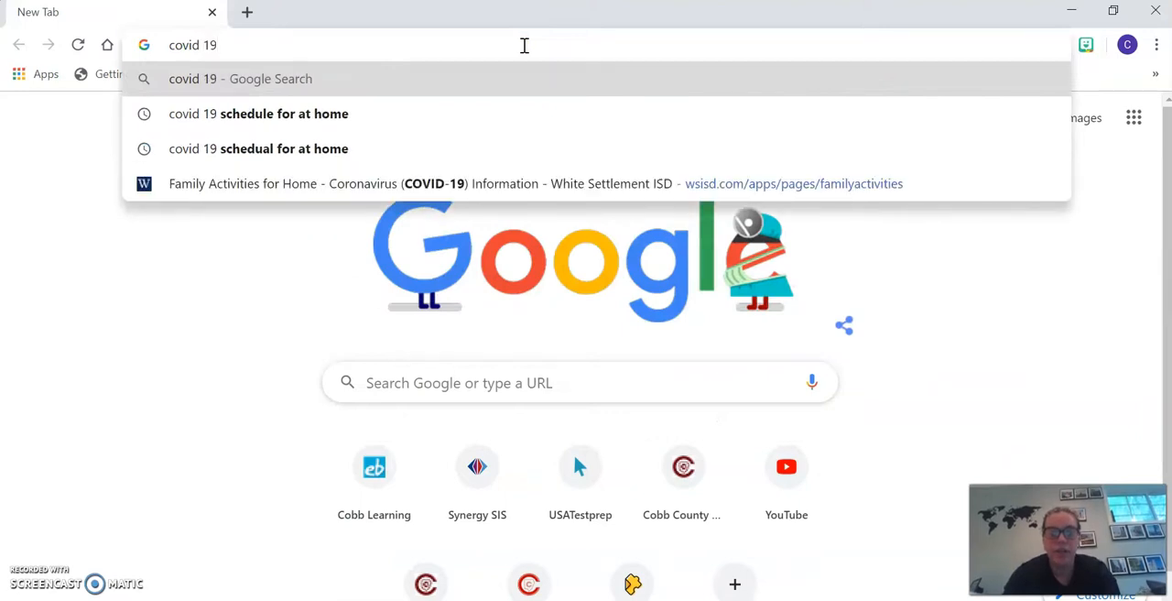
click(259, 113)
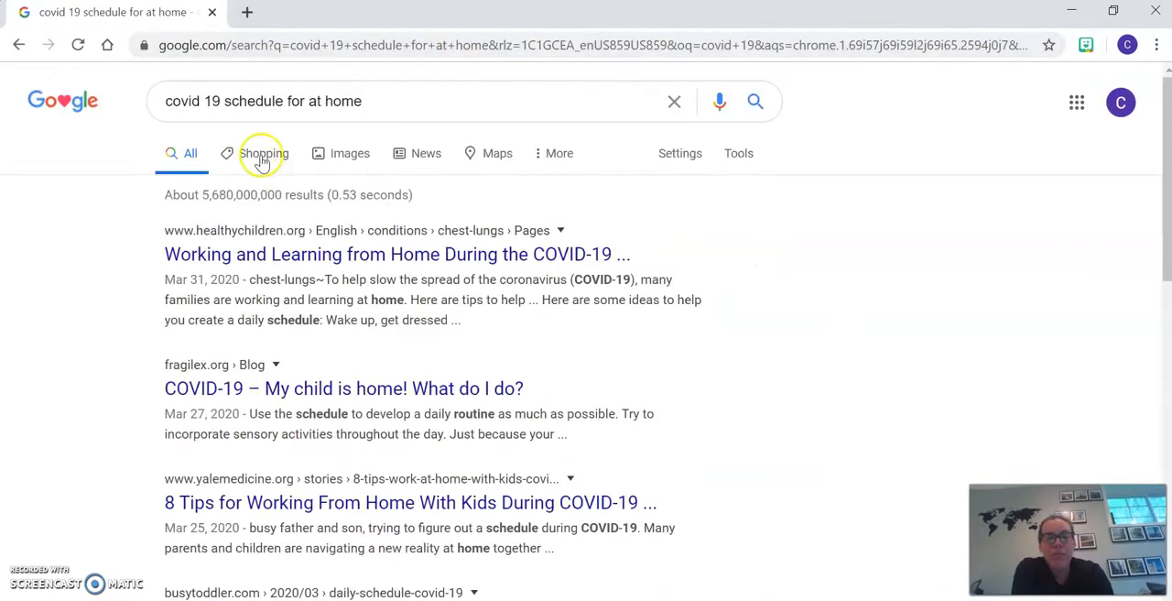
click(350, 153)
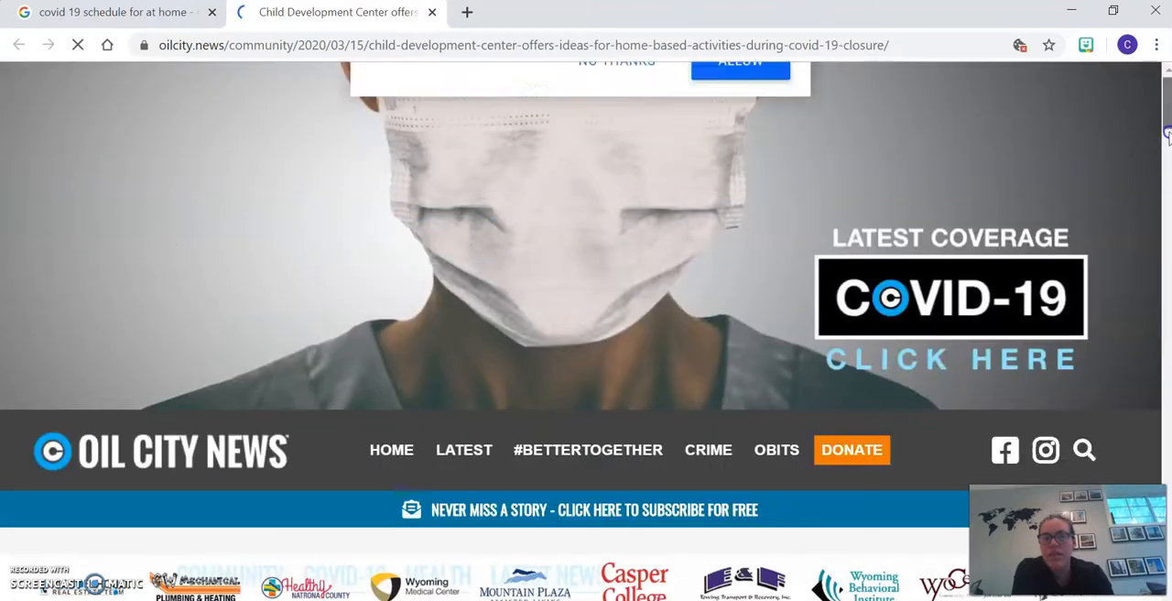
Dismiss the breaking-news alerts prompt and scroll to the colour-coded Wake up-to-Quiet time schedule
scroll(down, 3)
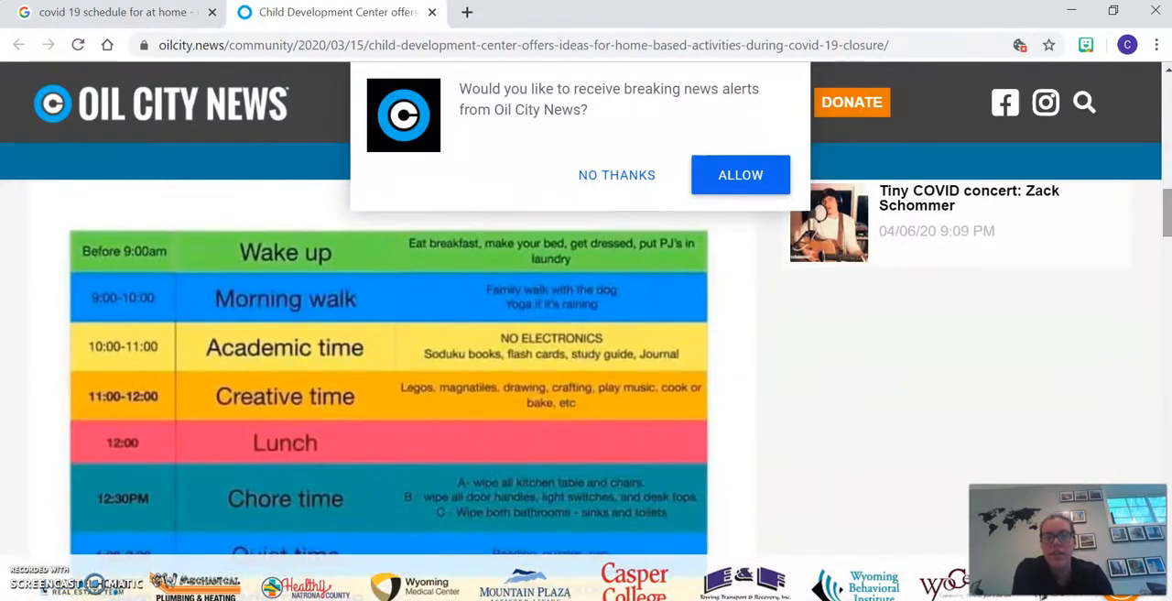
click(616, 175)
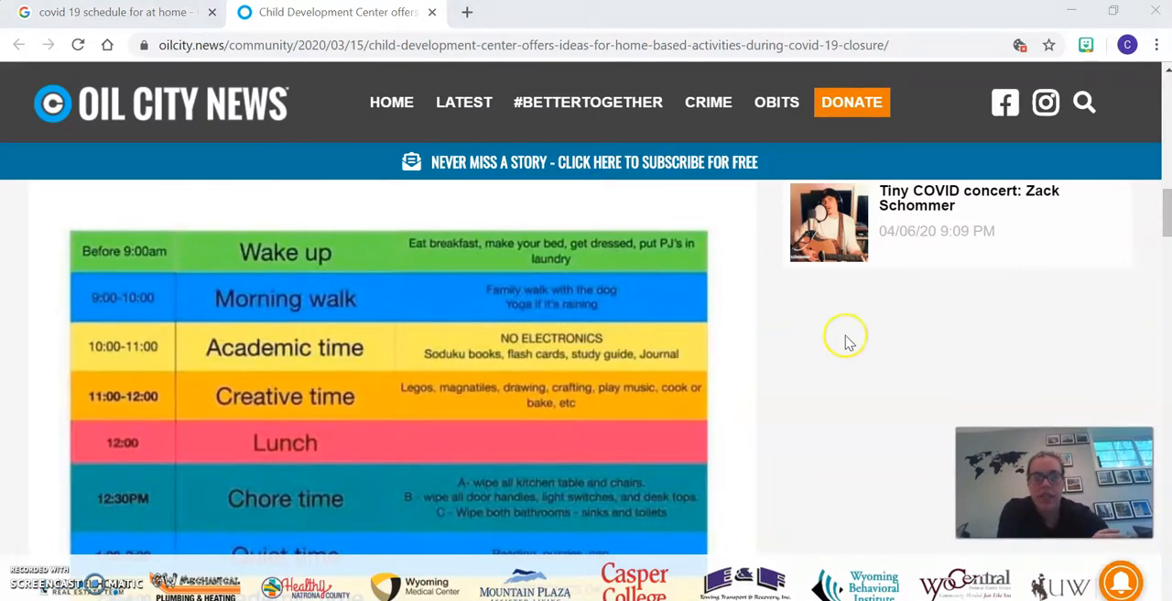
scroll(down, 3)
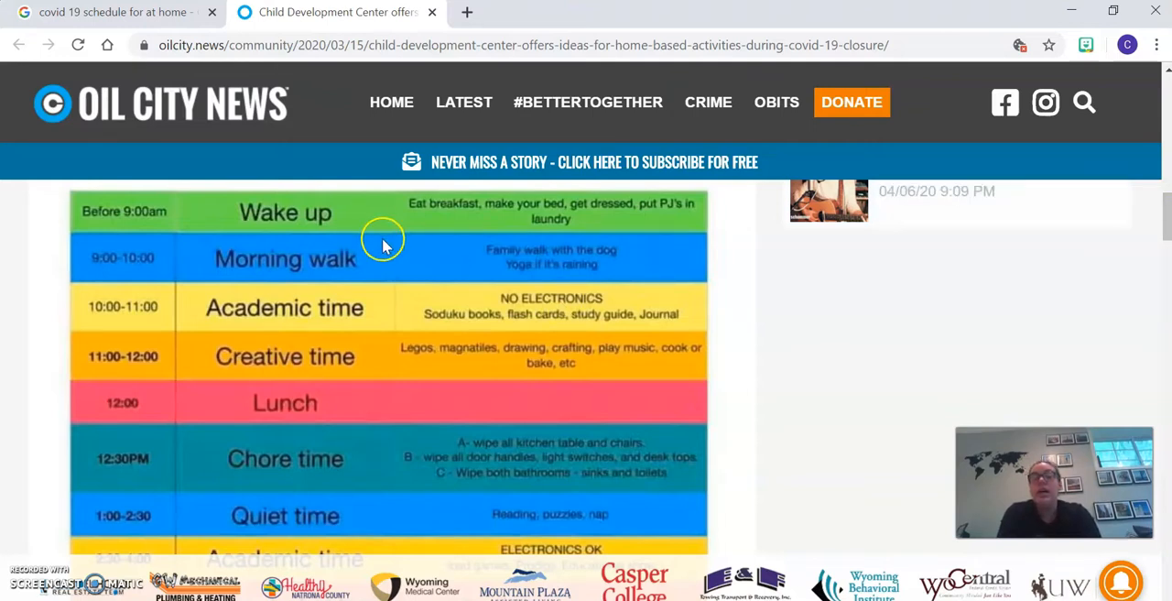
mouse_move(305, 512)
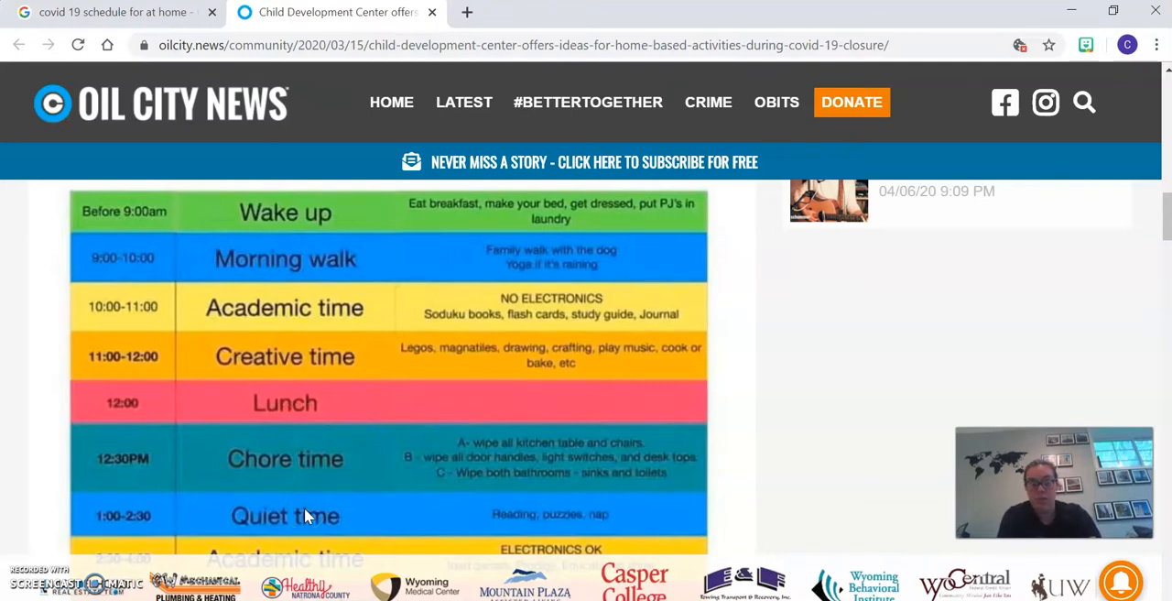
mouse_move(313, 406)
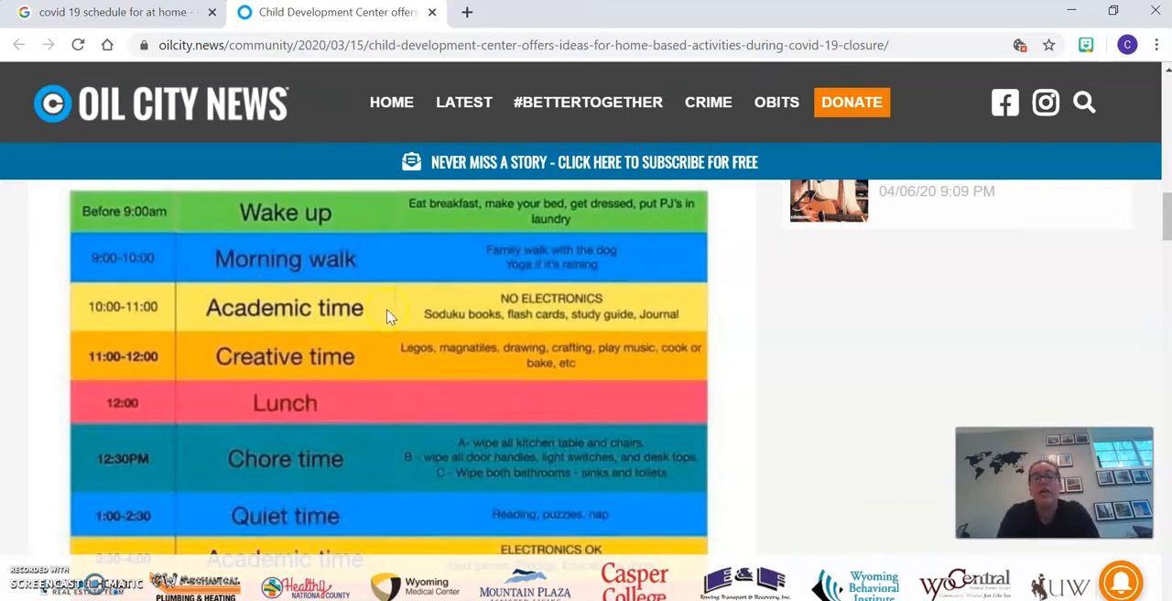
mouse_move(517, 300)
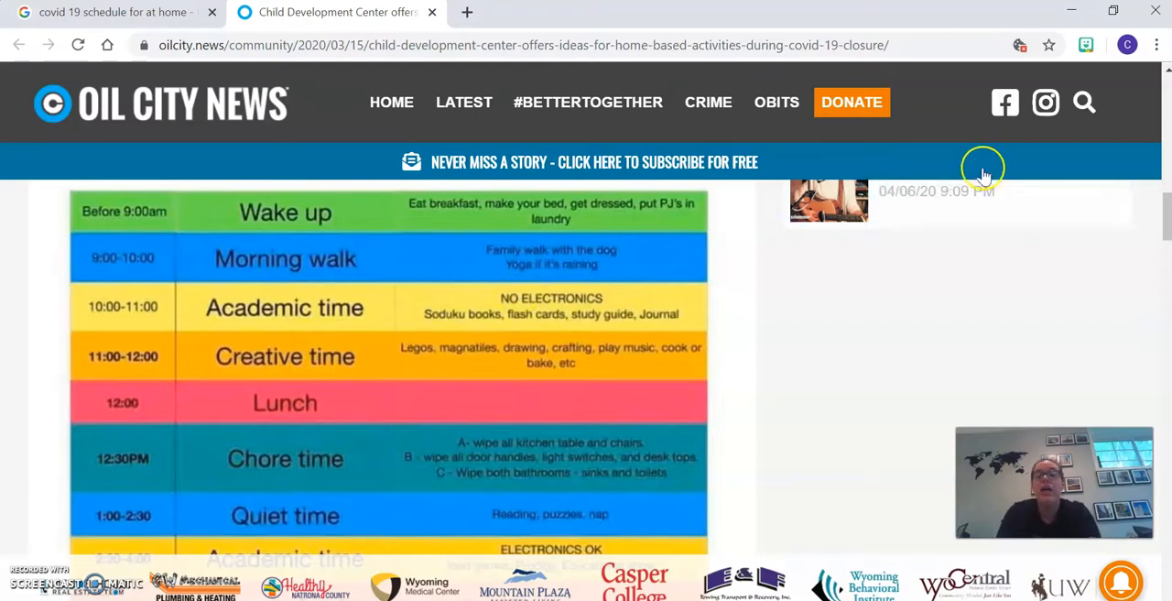
mouse_move(719, 202)
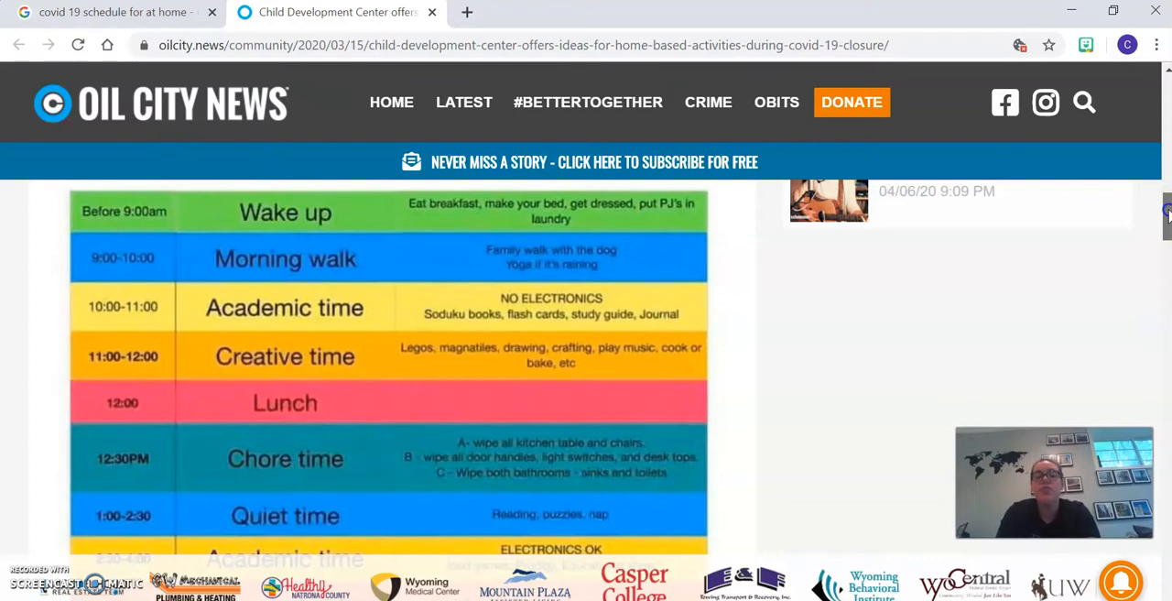
scroll(down, 3)
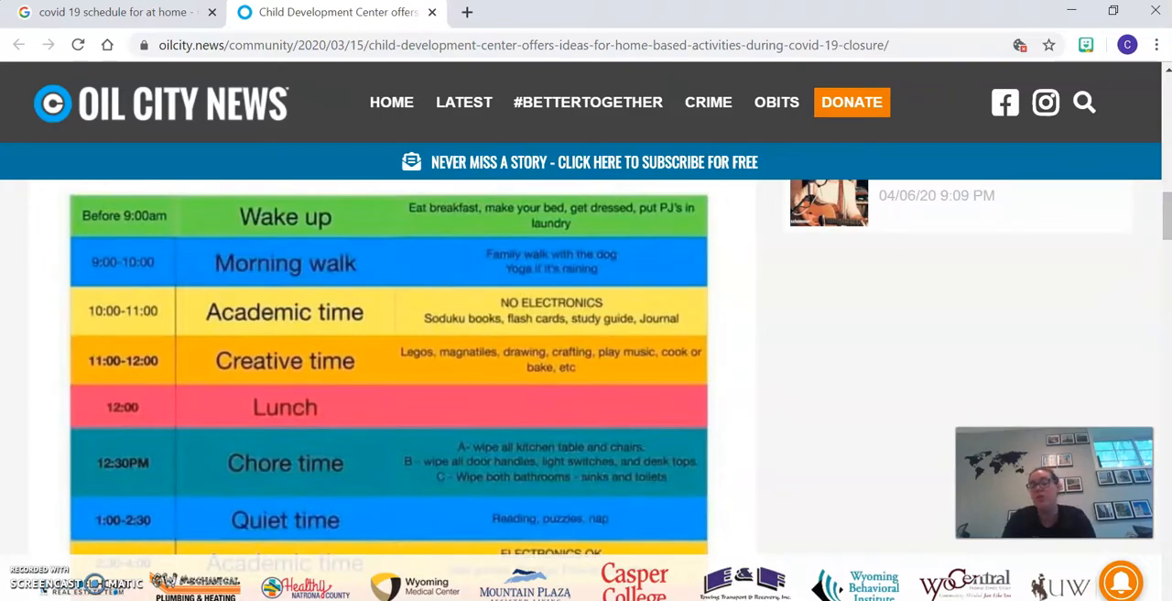
click(1053, 483)
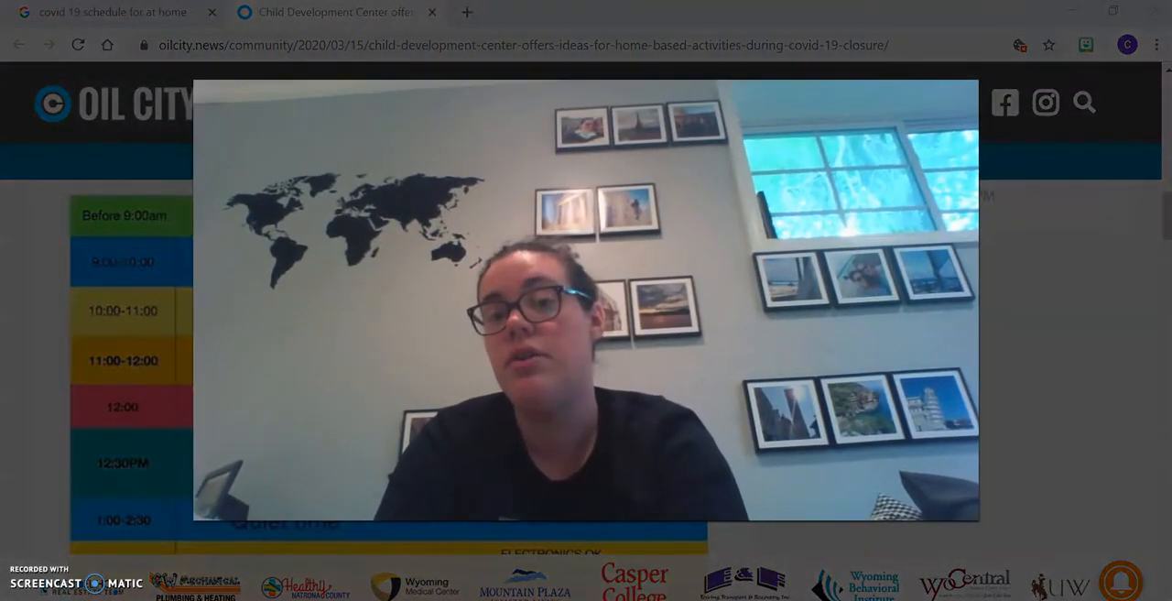